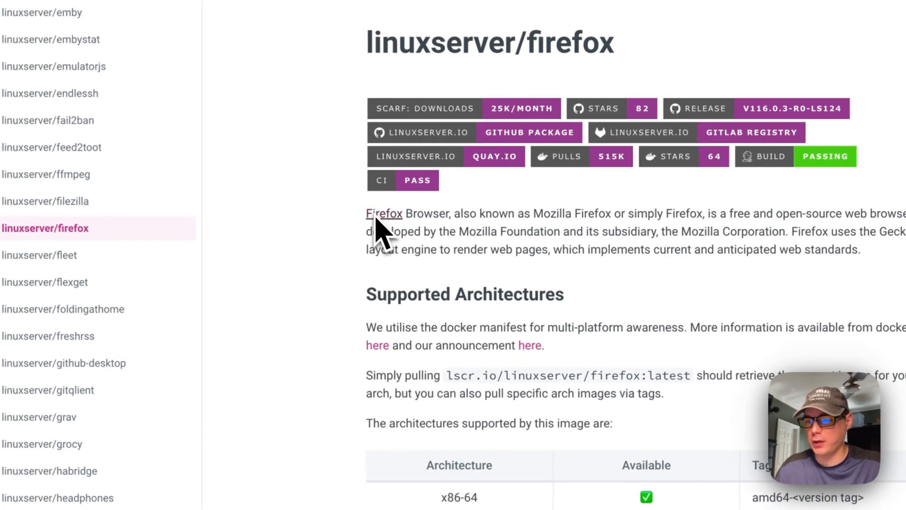
mouse_move(456, 237)
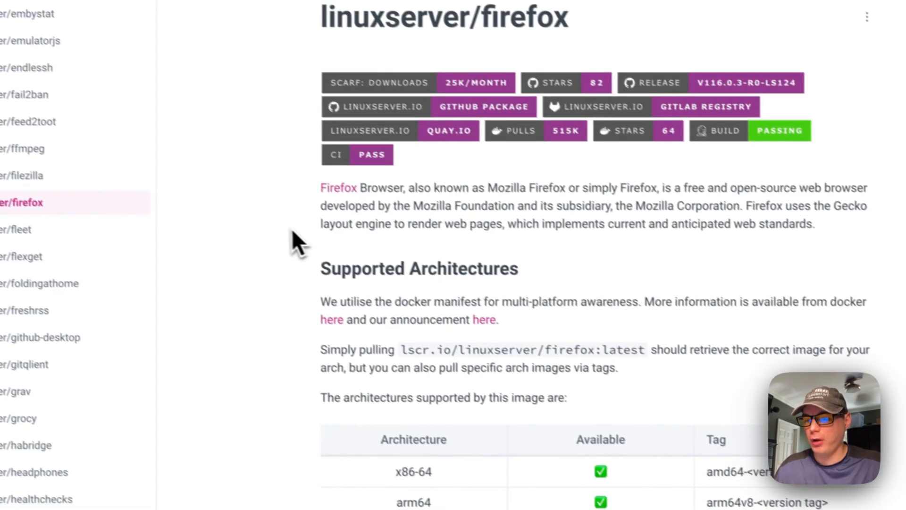
- Open docker-compose-firefox.yml in the how-to-install-firefox-on-portainer folder of big-bear-video-assets
scroll("down", 3)
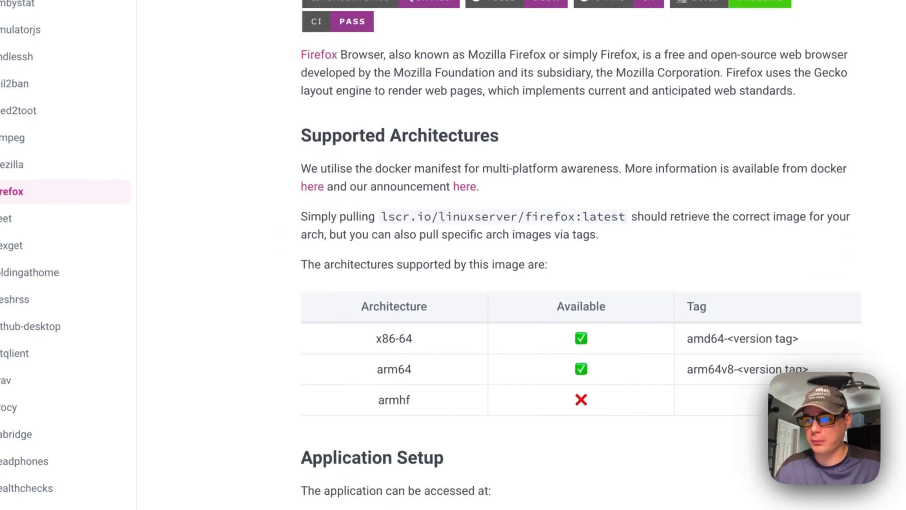
scroll("down", 3)
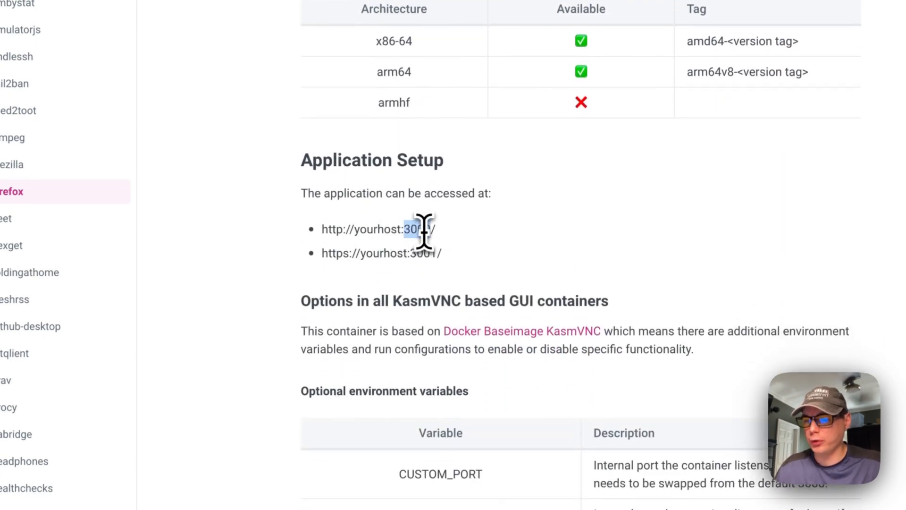
scroll("down", 3)
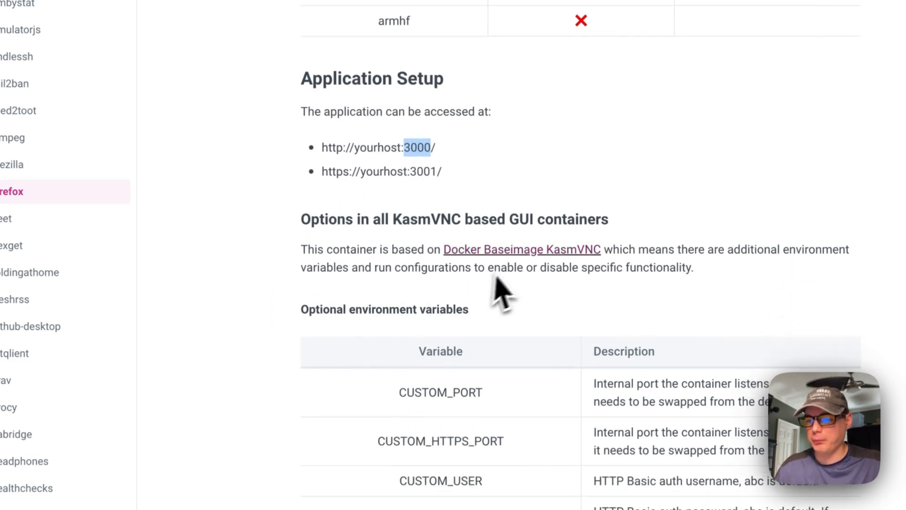
mouse_move(468, 277)
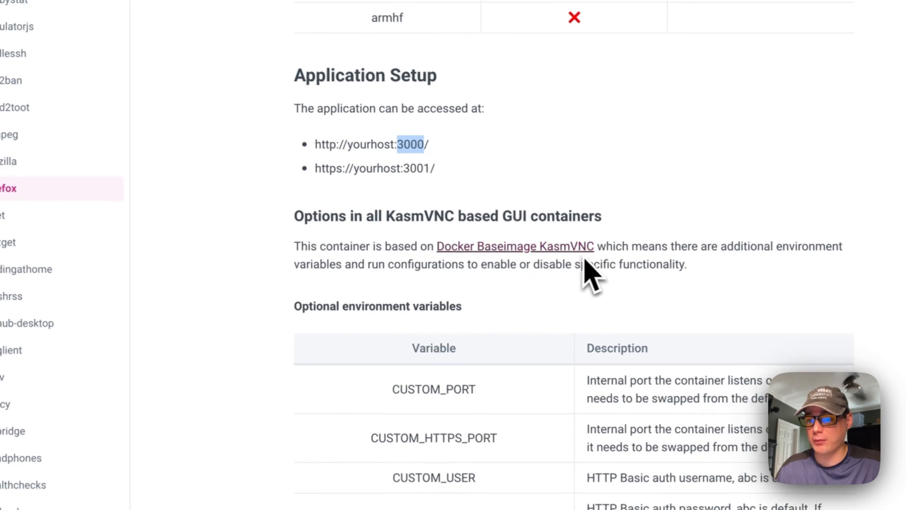
scroll("down", 3)
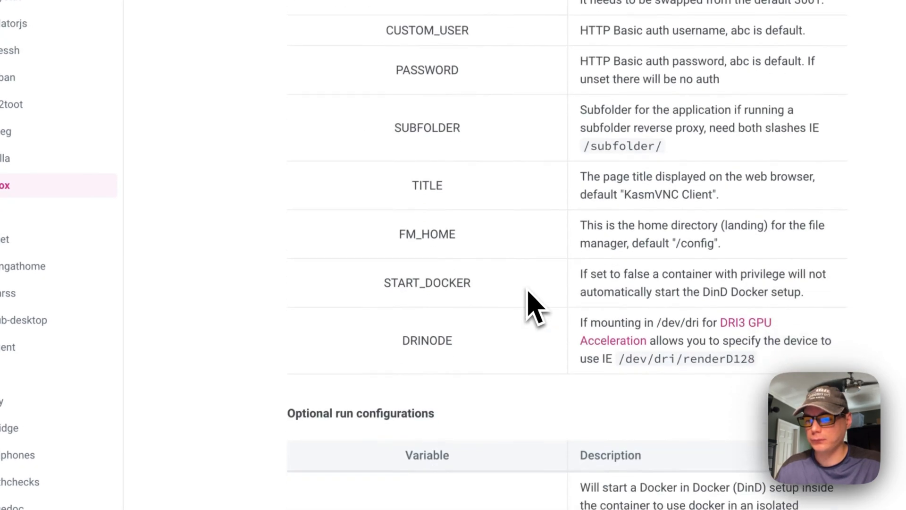
scroll("up", 3)
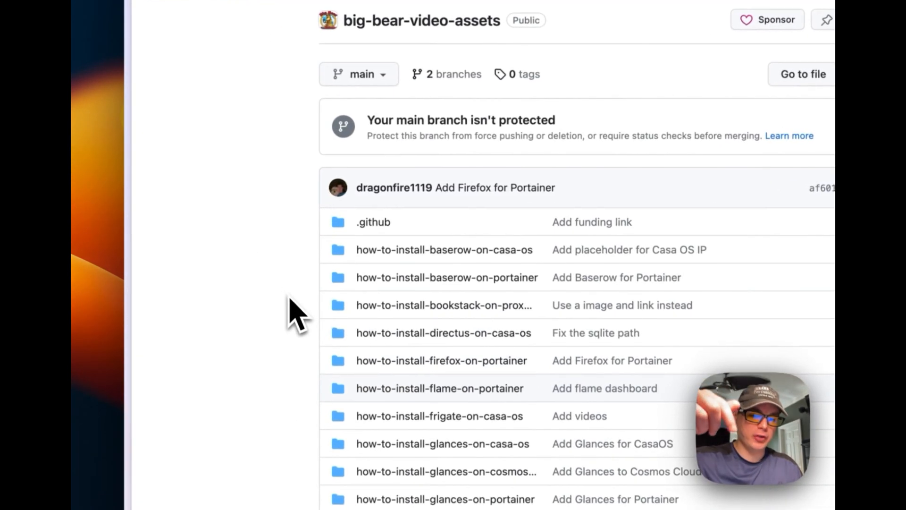
scroll("down", 3)
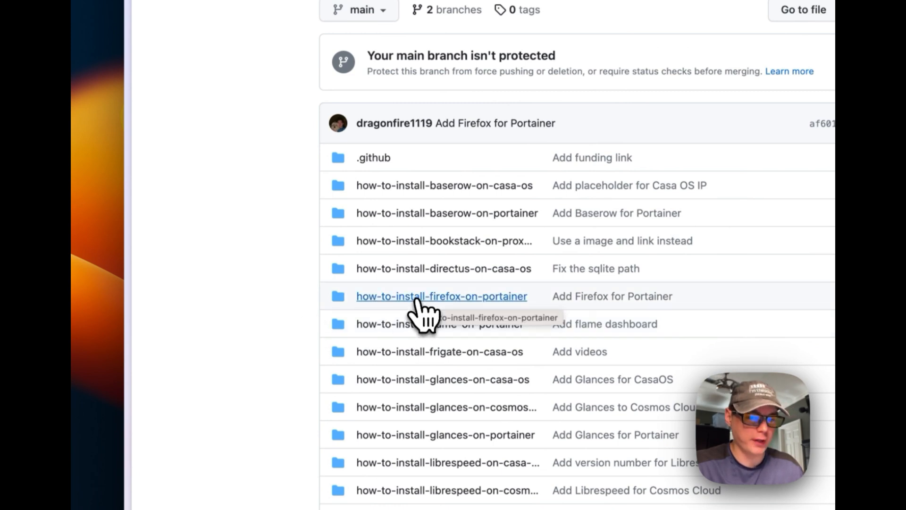
left_click(440, 296)
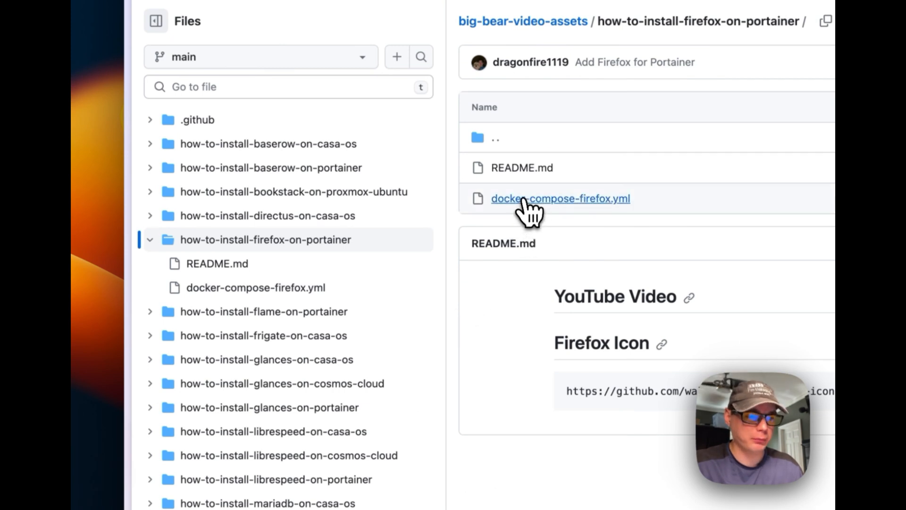
left_click(559, 198)
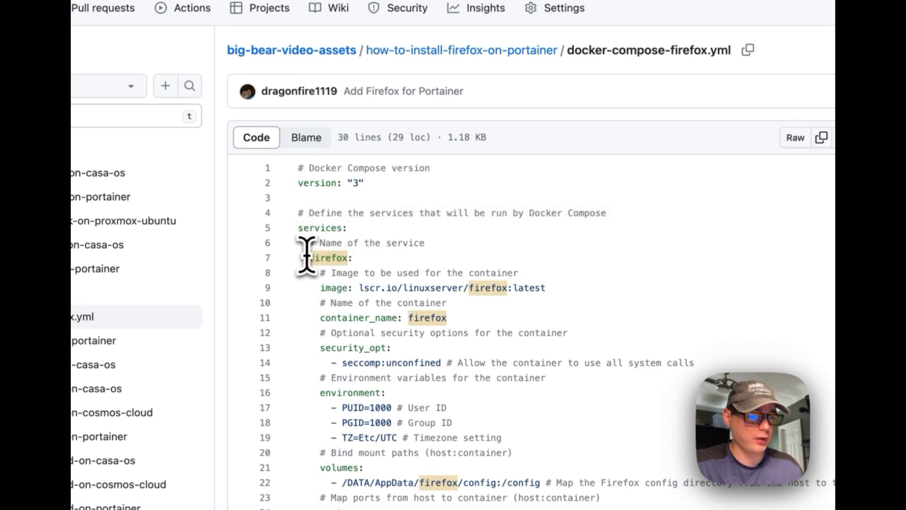
mouse_move(321, 287)
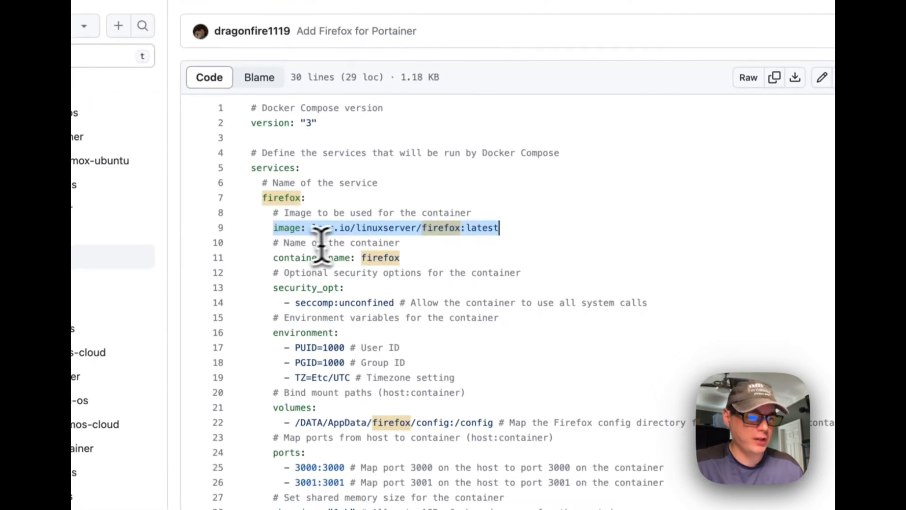
mouse_move(476, 239)
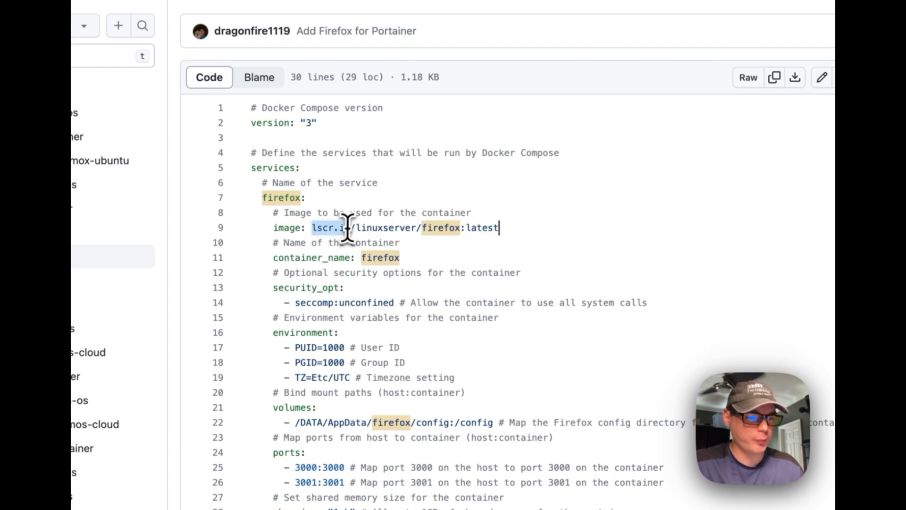
mouse_move(347, 228)
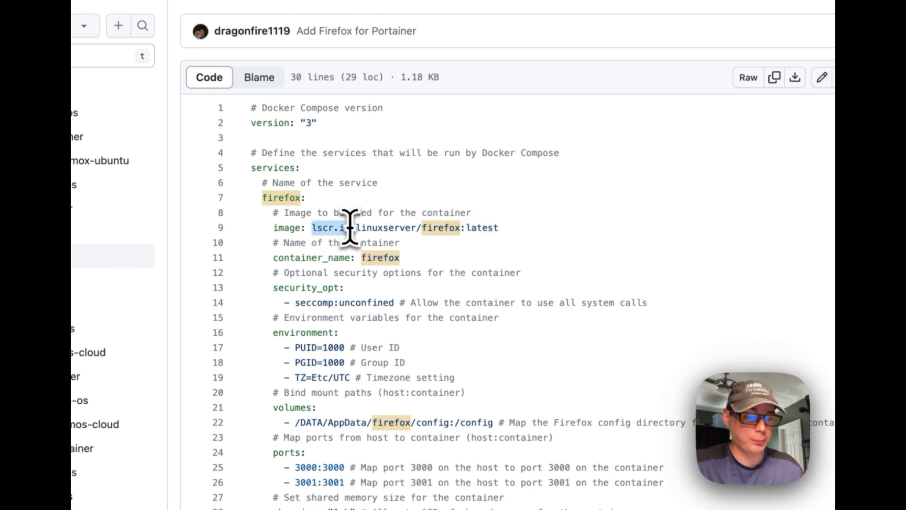
scroll("down", 3)
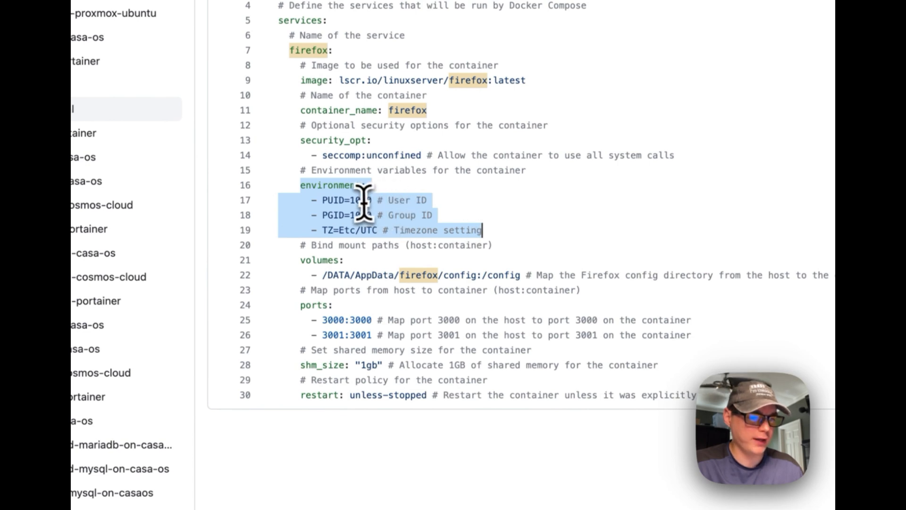
left_click(321, 230)
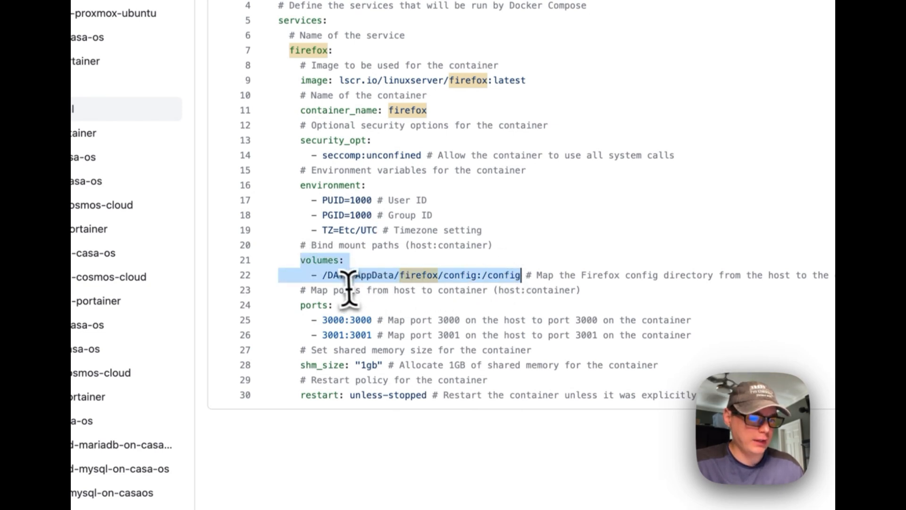
mouse_move(324, 274)
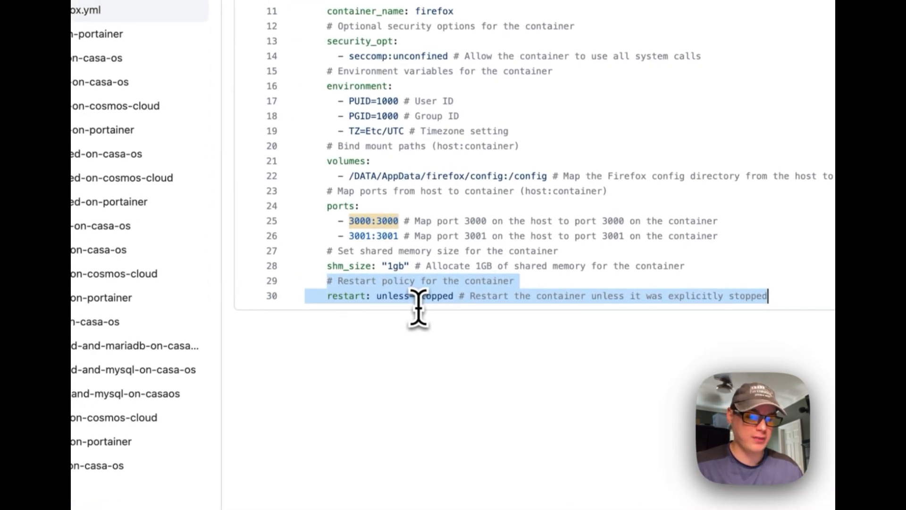
scroll("up", 3)
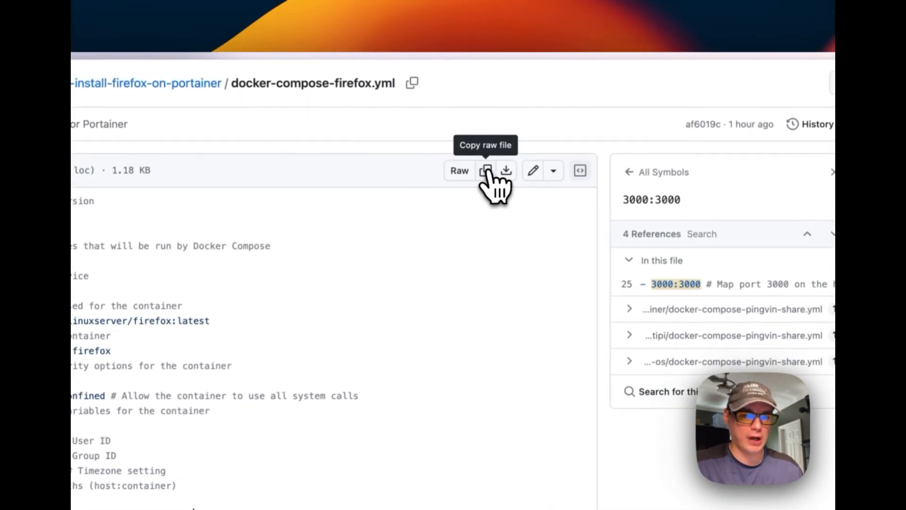
- Copy the raw contents of docker-compose-firefox.yml to the clipboard
left_click(486, 171)
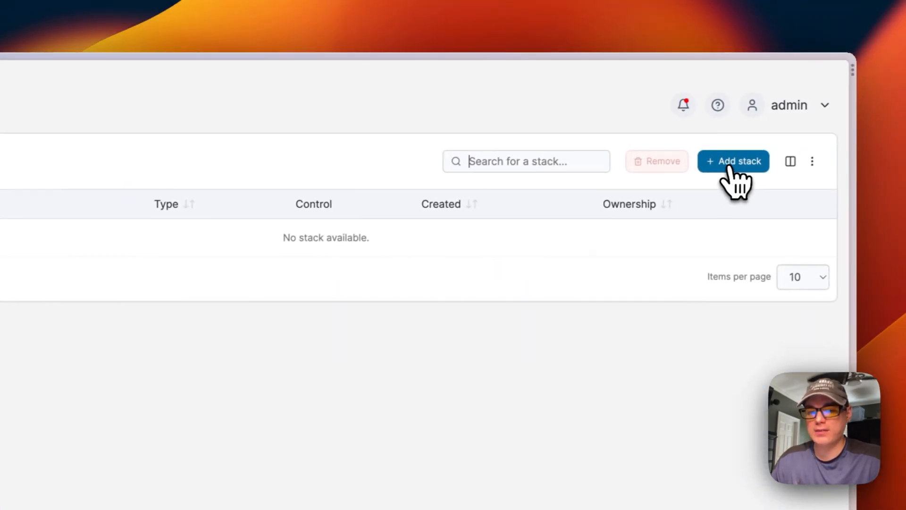
- Add a stack named 'firefox-stack' with the copied Firefox compose file in the Web editor
left_click(734, 162)
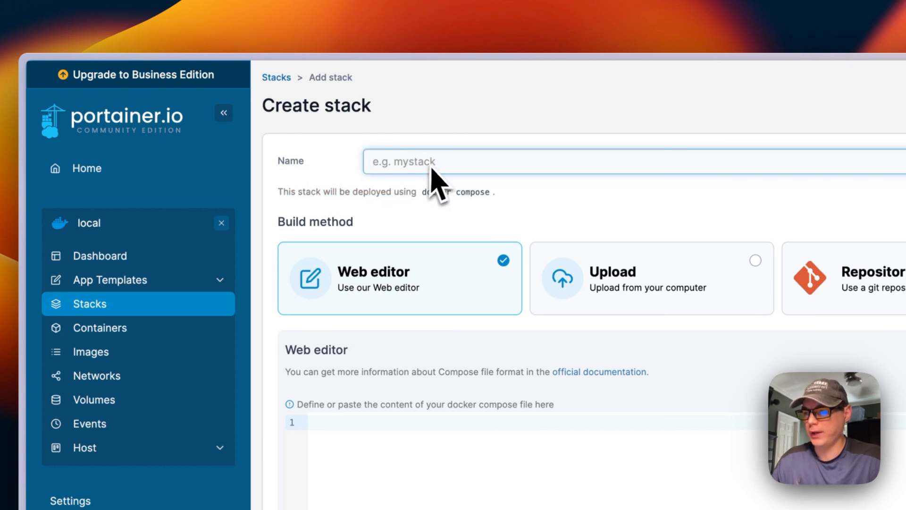
type("firefo")
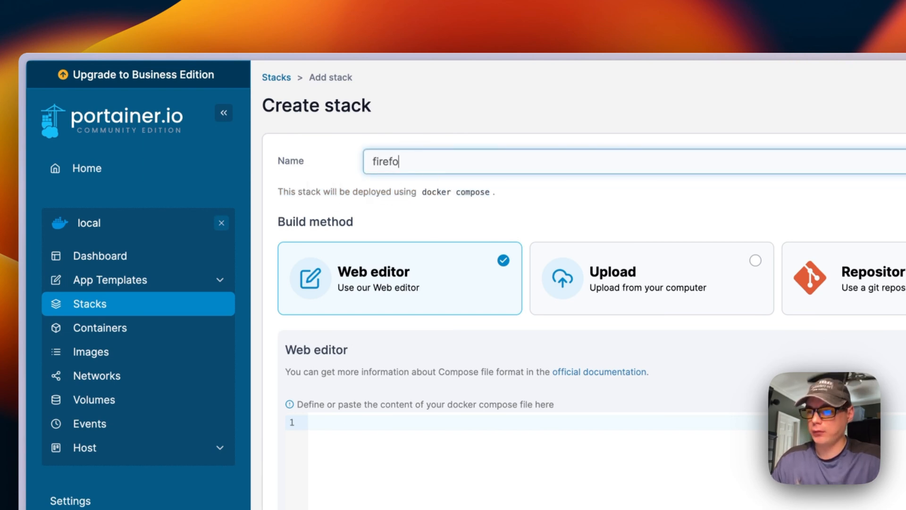
type("x-stack")
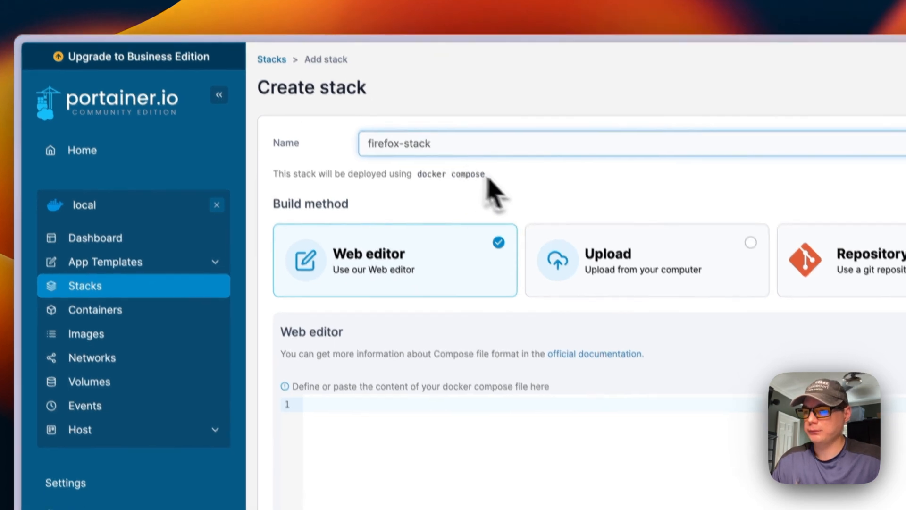
scroll("down", 3)
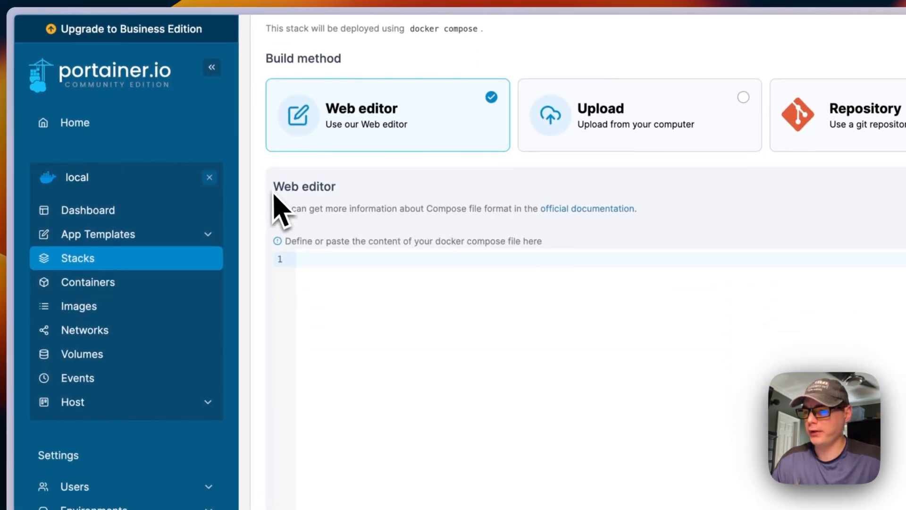
mouse_move(347, 237)
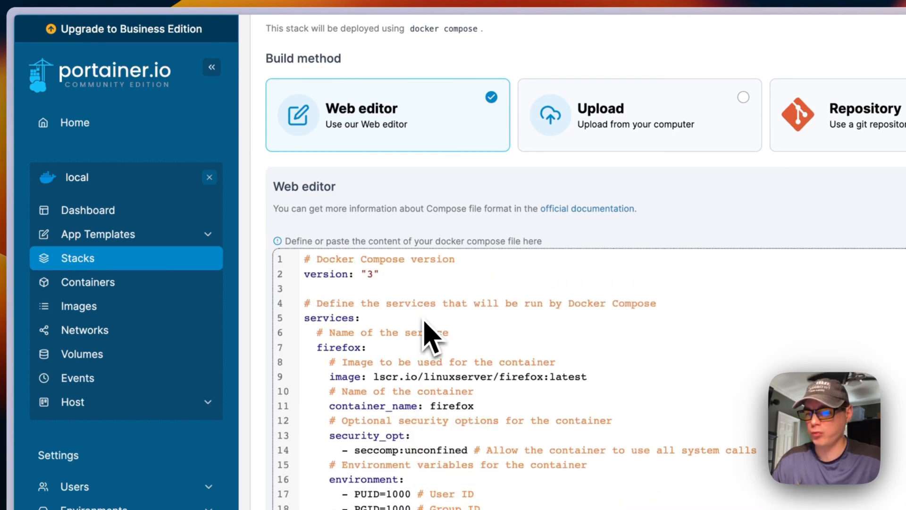
scroll("down", 3)
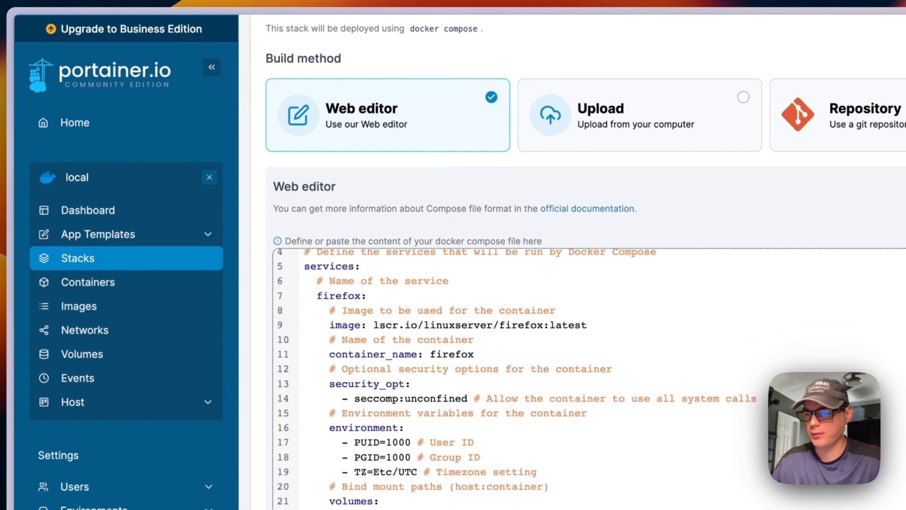
scroll("down", 3)
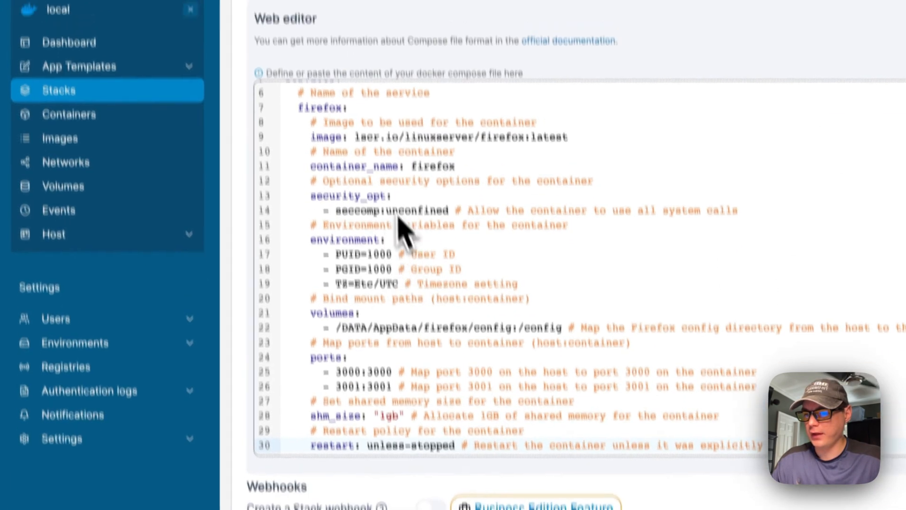
scroll("up", 3)
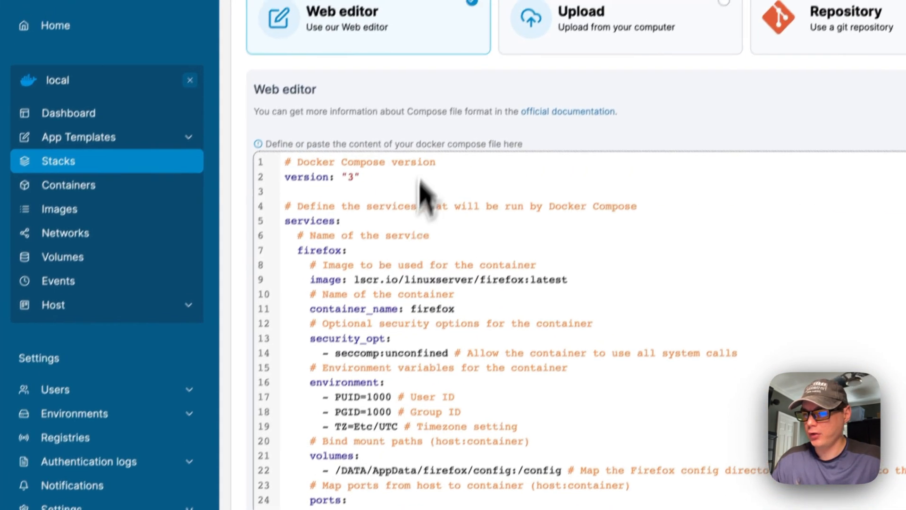
scroll("down", 3)
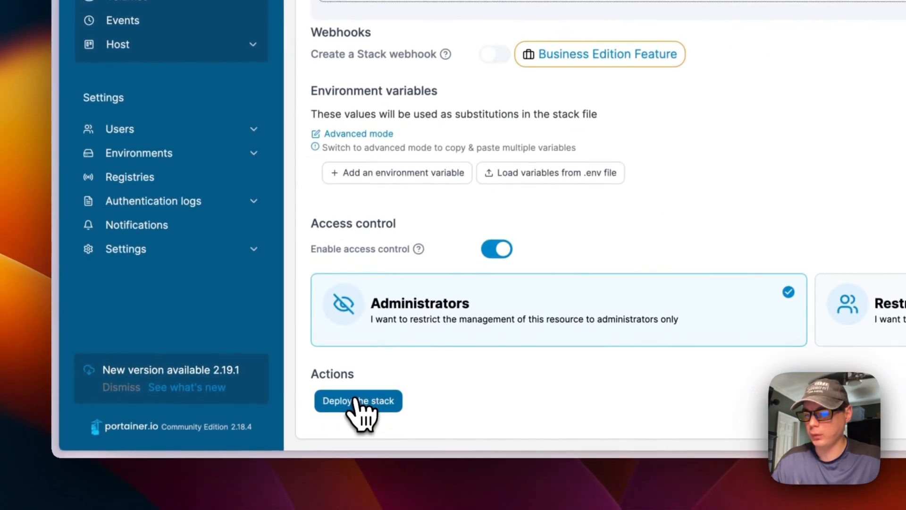
left_click(358, 401)
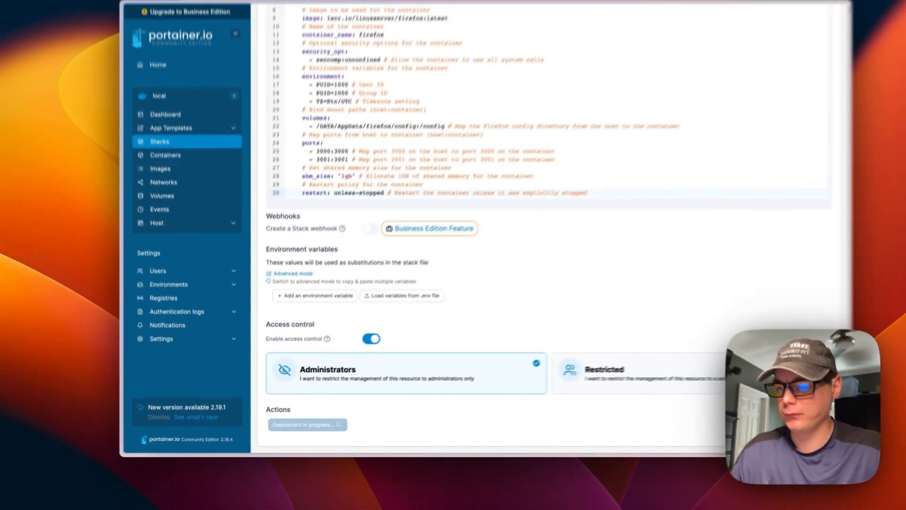
left_click(307, 424)
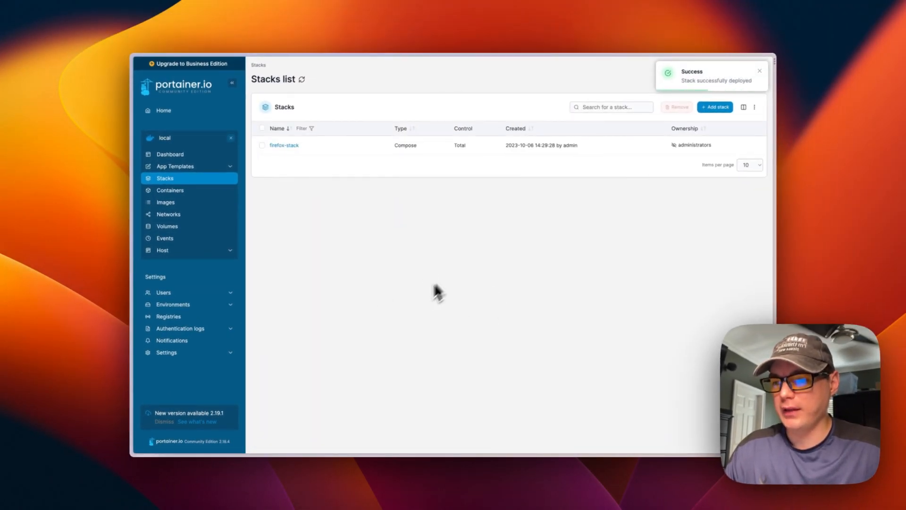
mouse_move(326, 208)
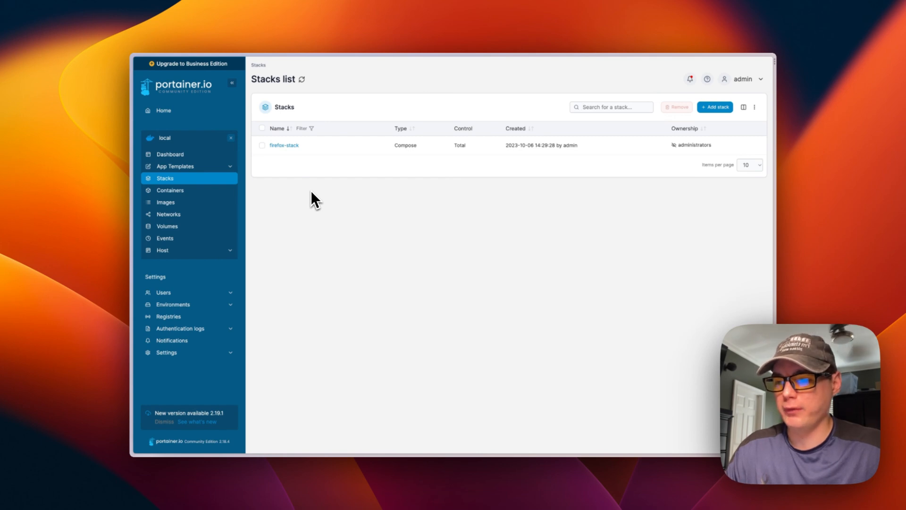
mouse_move(345, 358)
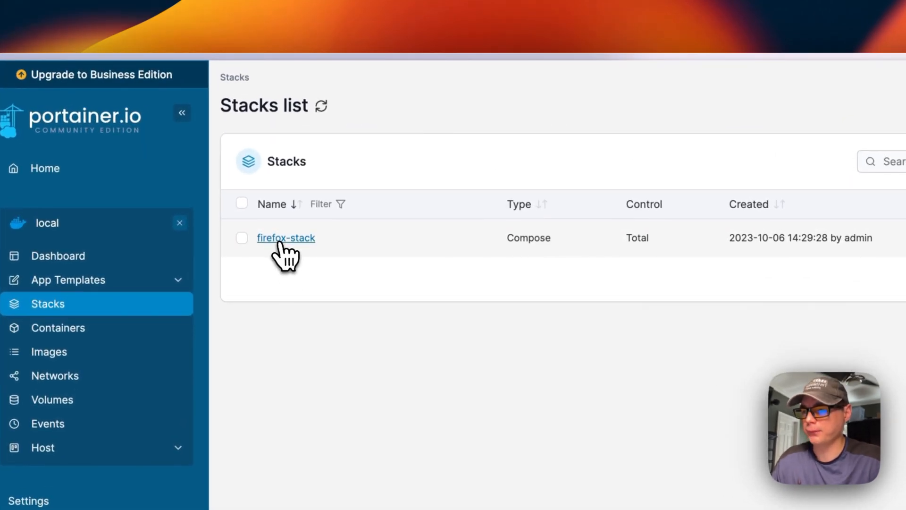
- View firefox-stack's compose file, with ports 3000:3000, 3001:3001 and shm_size 1gb
left_click(285, 238)
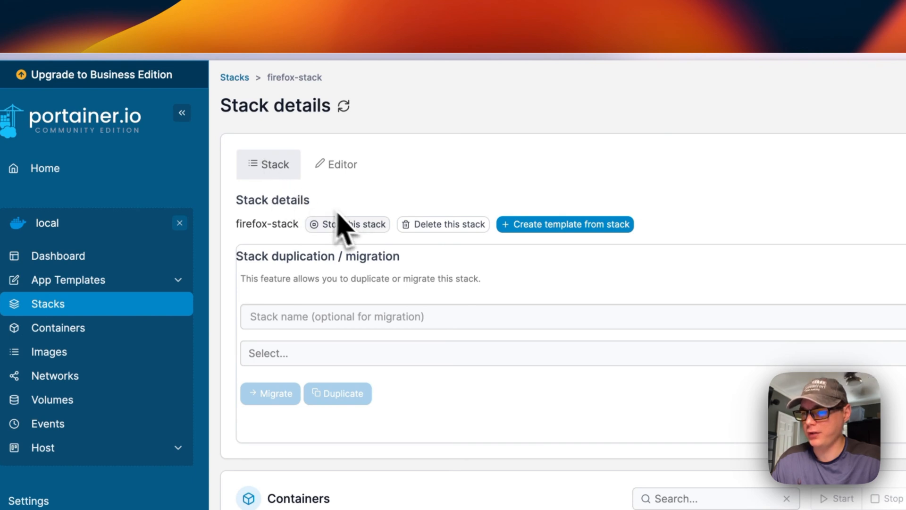
mouse_move(425, 248)
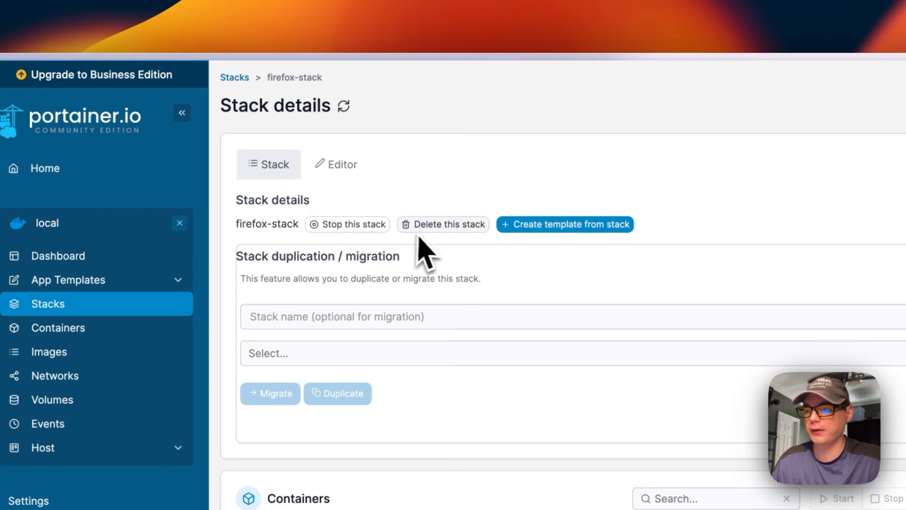
mouse_move(555, 245)
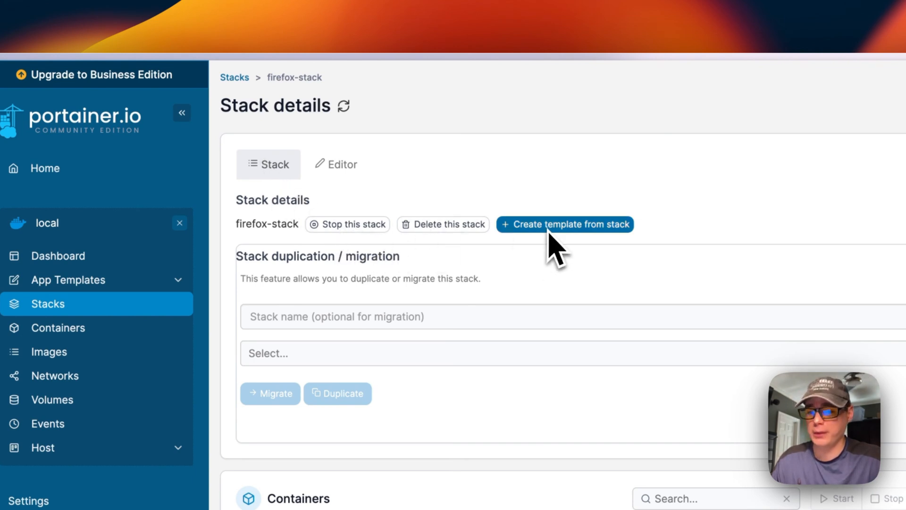
mouse_move(358, 206)
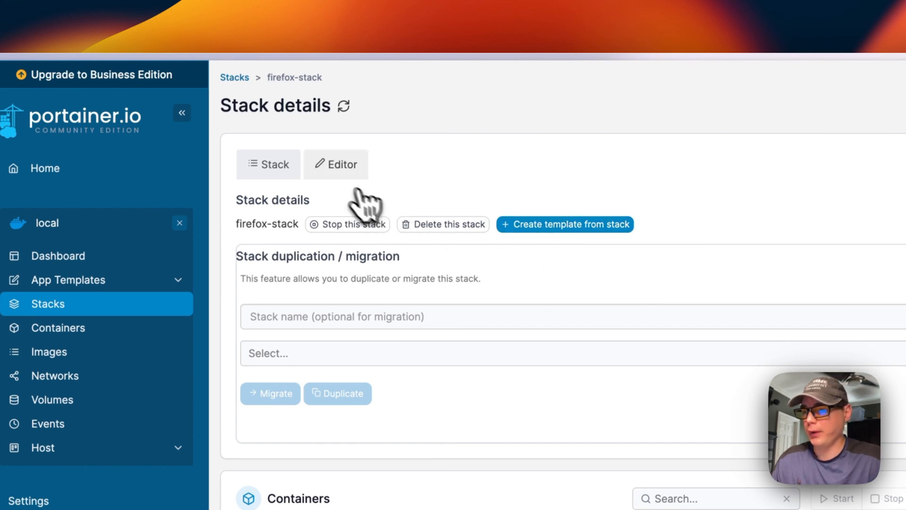
left_click(335, 164)
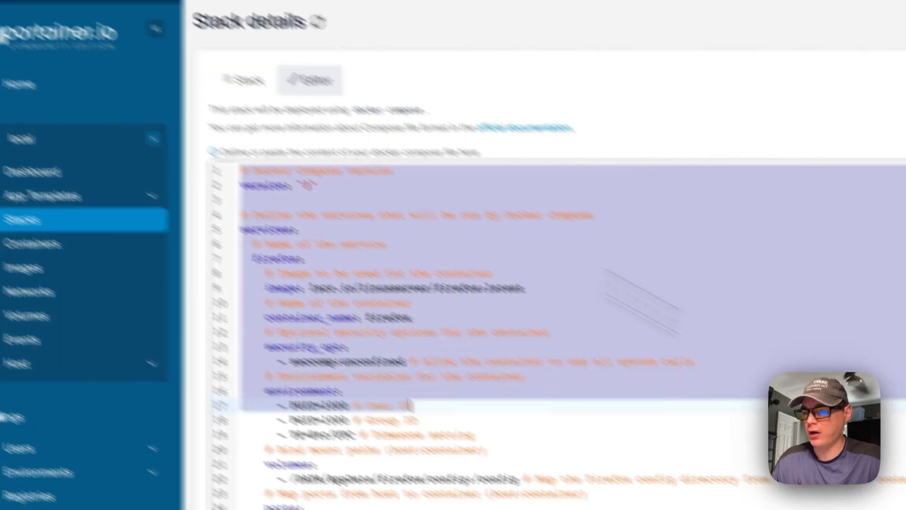
scroll("down", 3)
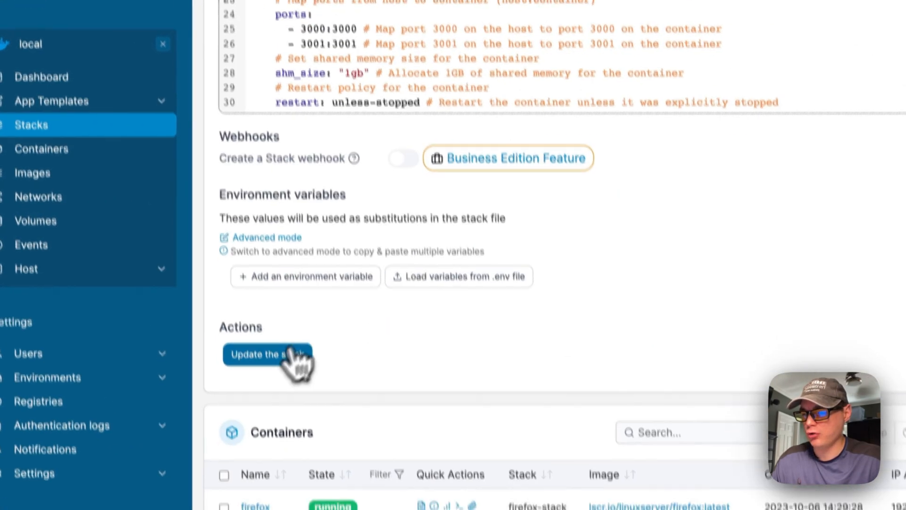
- Bring up the firefox-stack update confirmation and close it without updating
left_click(267, 354)
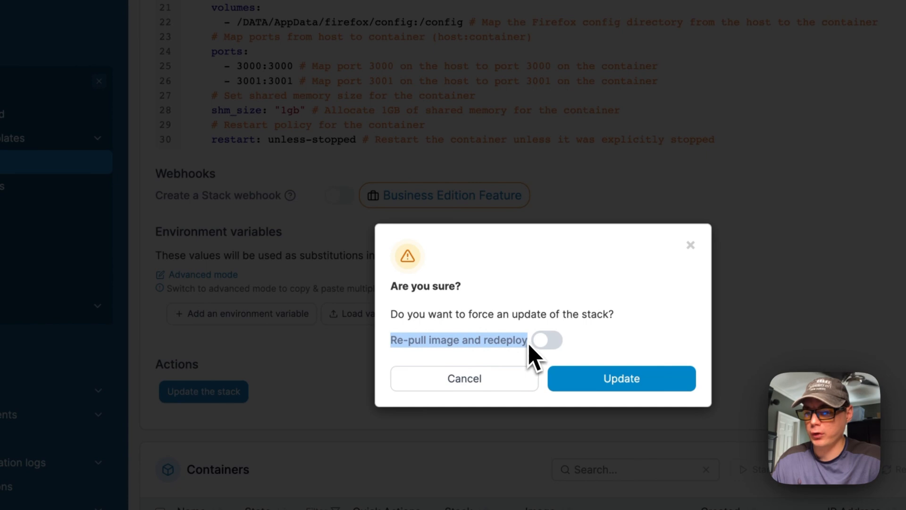
mouse_move(514, 369)
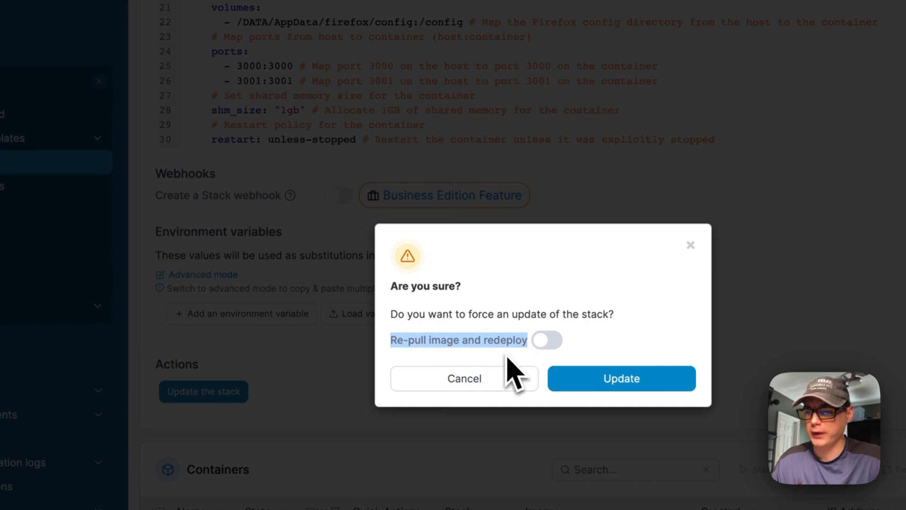
mouse_move(332, 283)
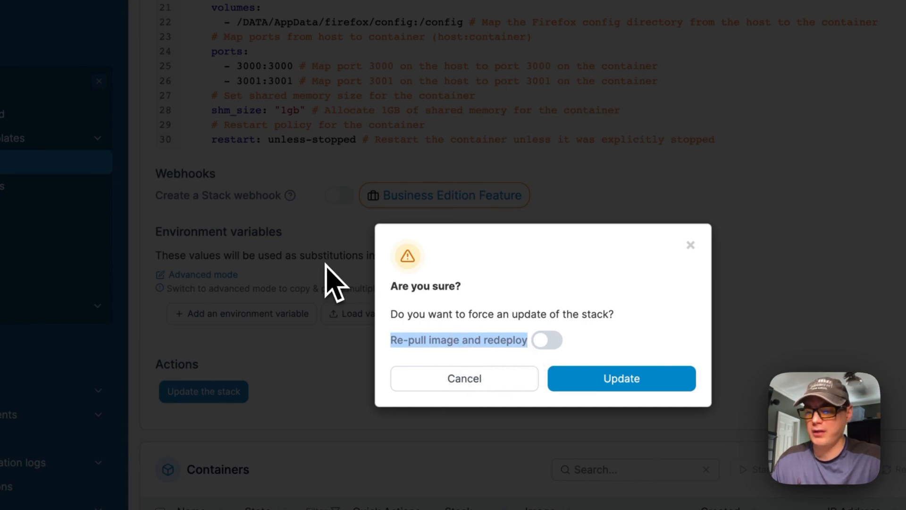
mouse_move(324, 272)
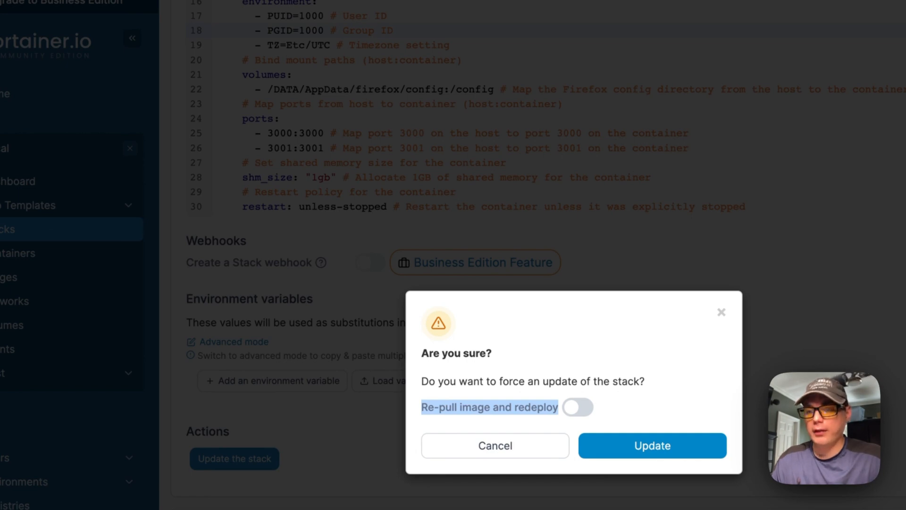
mouse_move(322, 262)
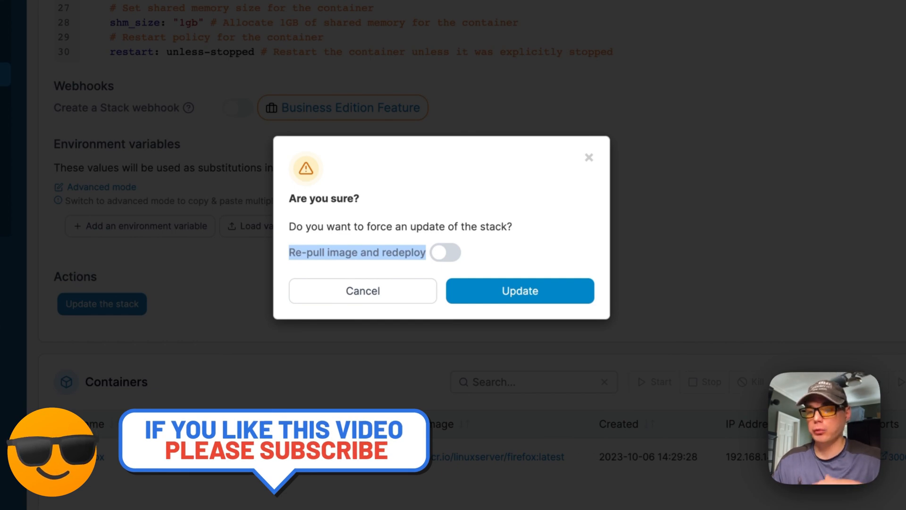
mouse_move(493, 272)
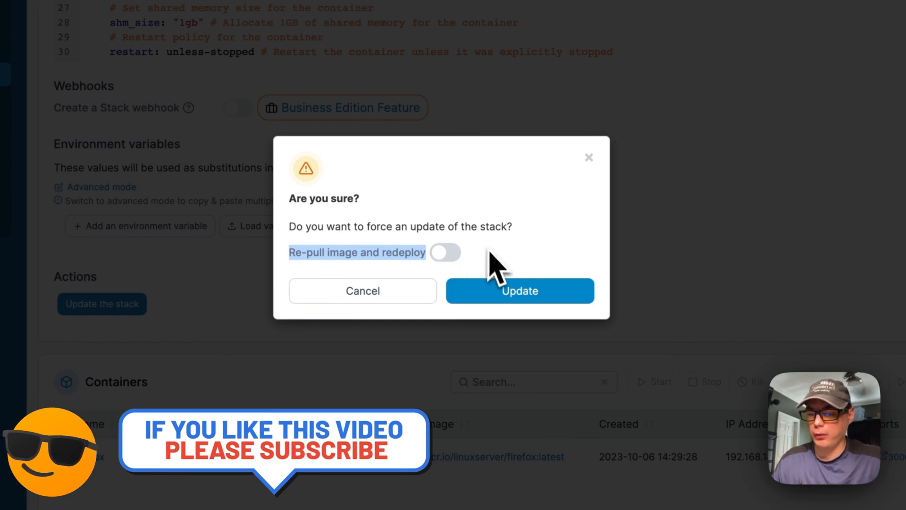
left_click(518, 291)
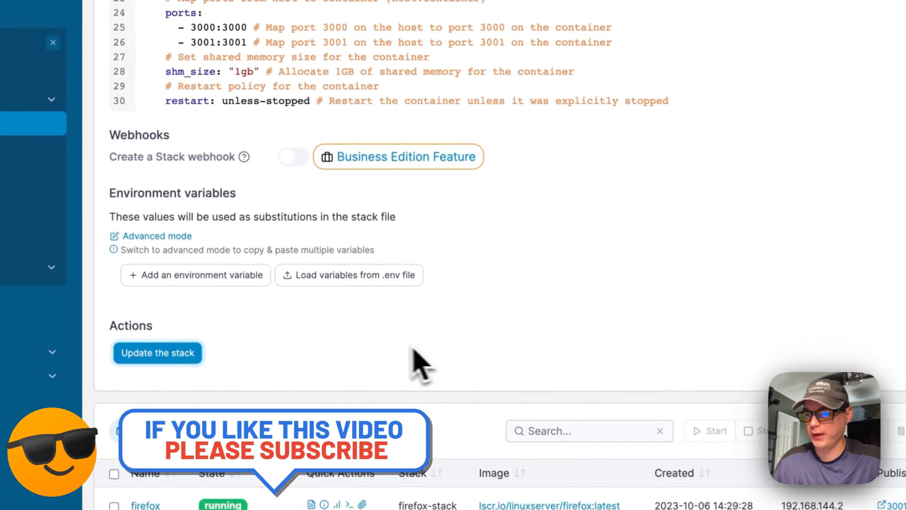
scroll("up", 3)
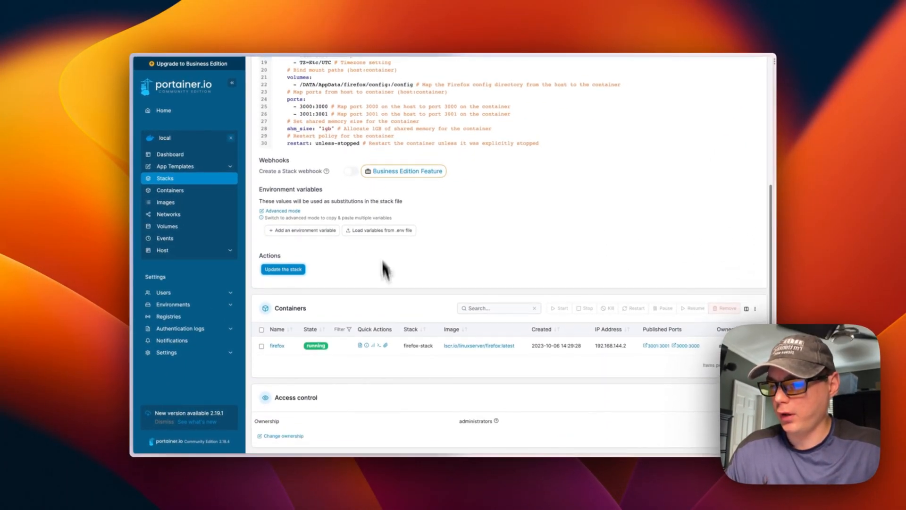
mouse_move(299, 369)
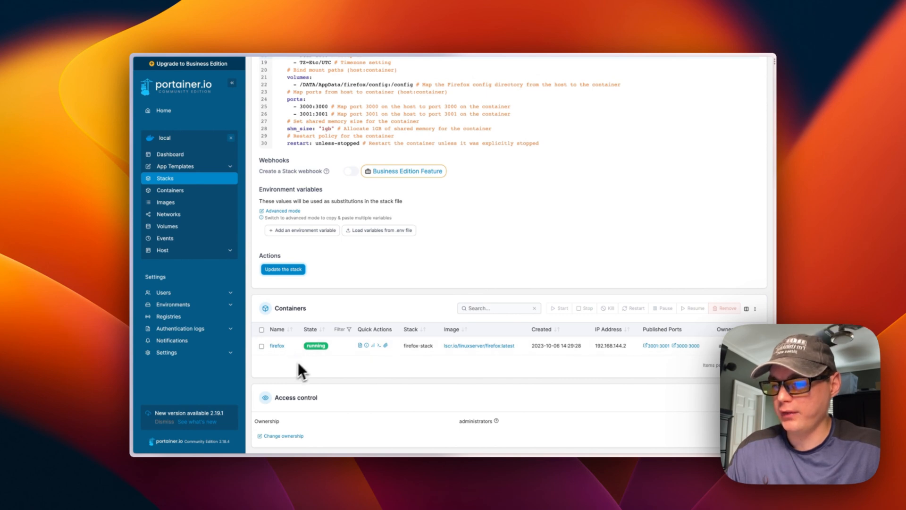
mouse_move(277, 345)
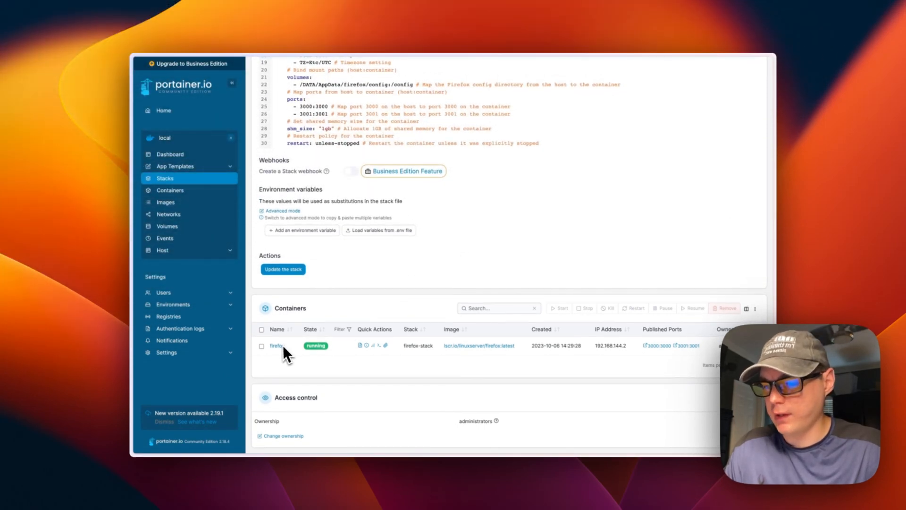
- Inspect the firefox container's logs, then its image-creation form and port configuration
left_click(277, 346)
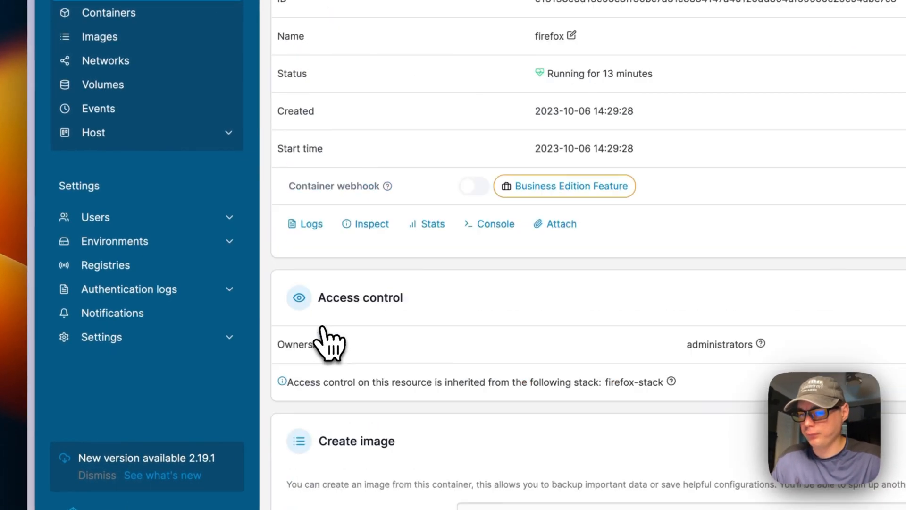
scroll("up", 3)
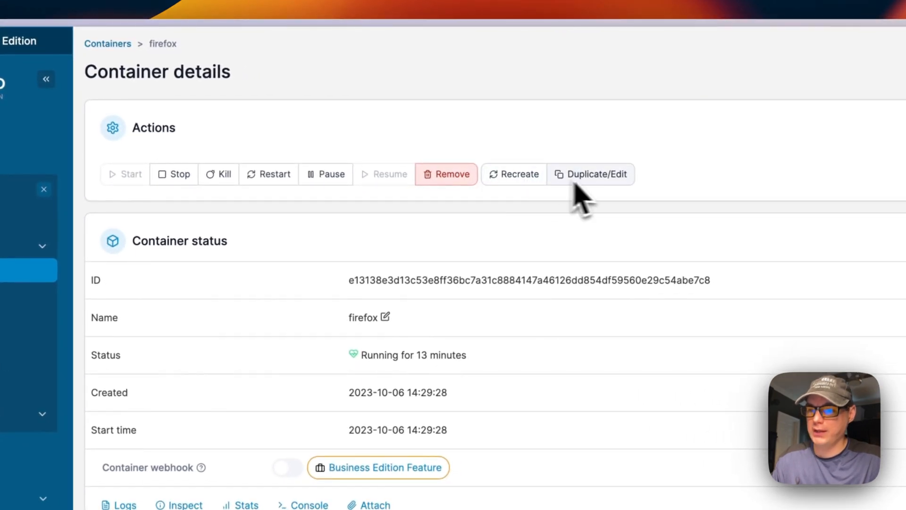
mouse_move(390, 321)
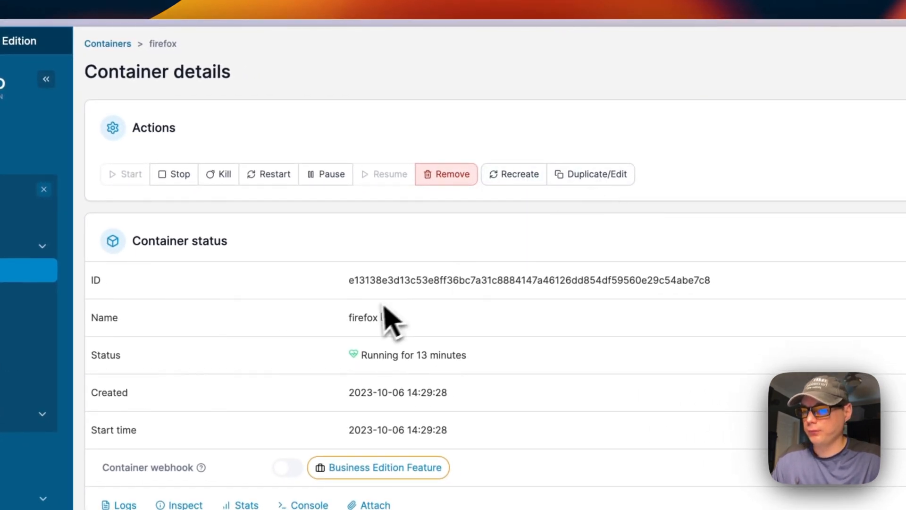
left_click(118, 505)
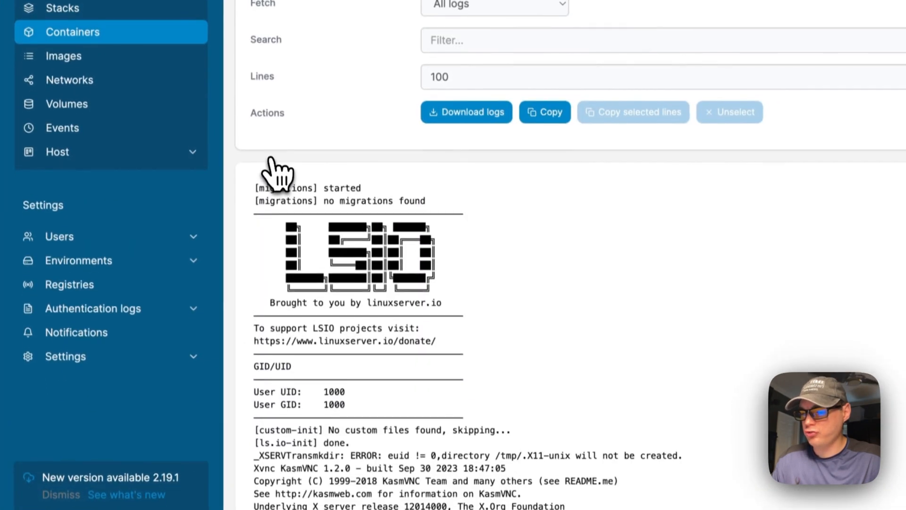
scroll("down", 3)
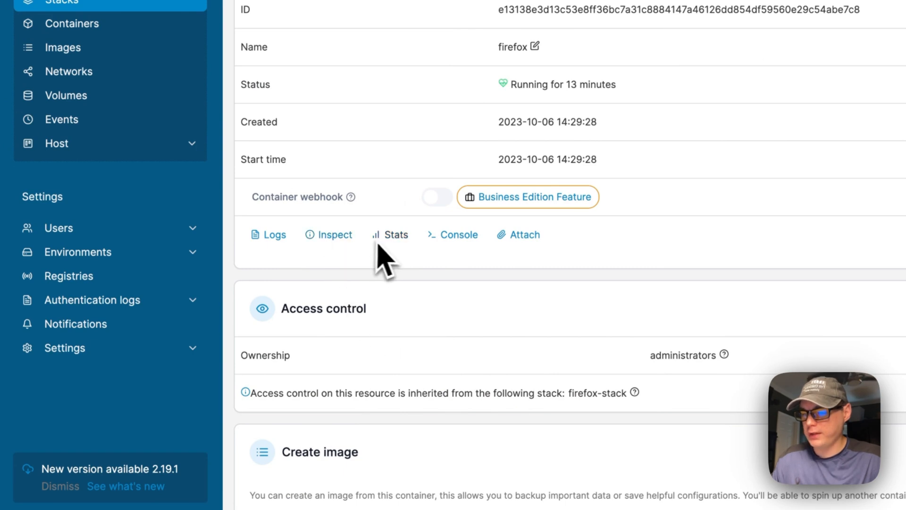
mouse_move(468, 260)
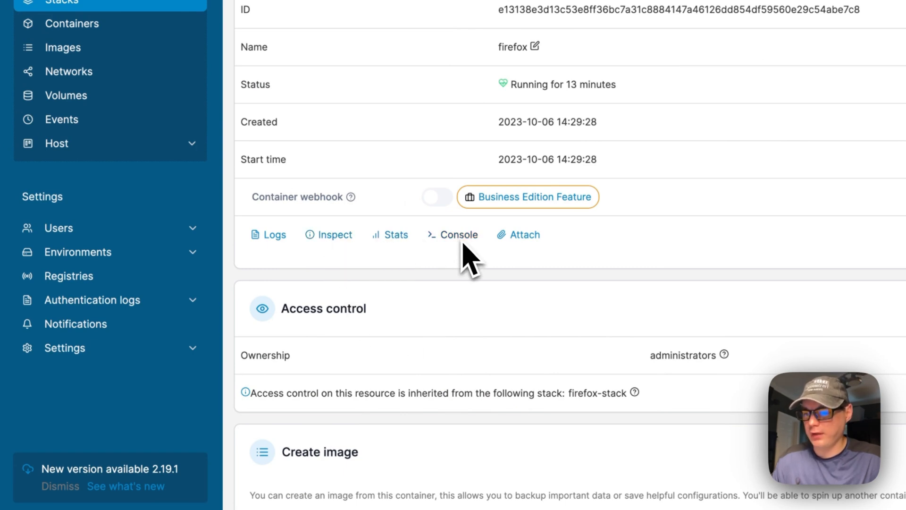
mouse_move(514, 286)
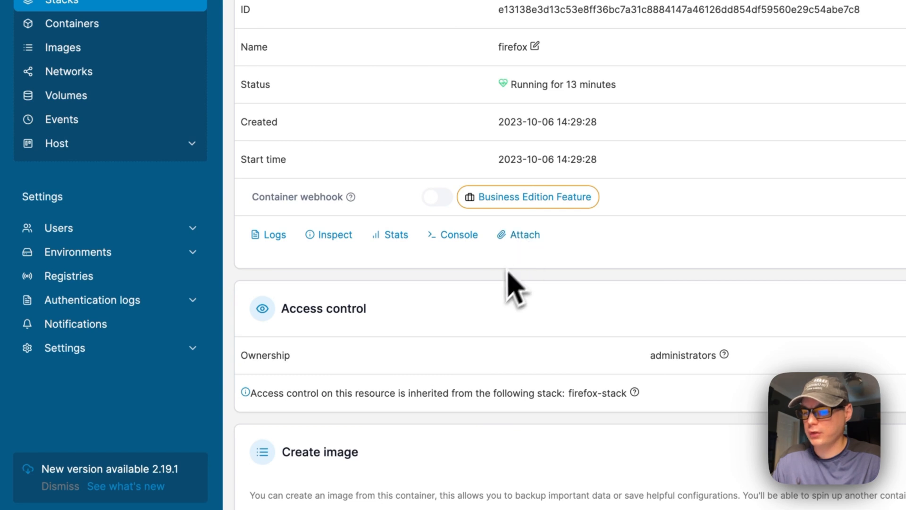
scroll("down", 3)
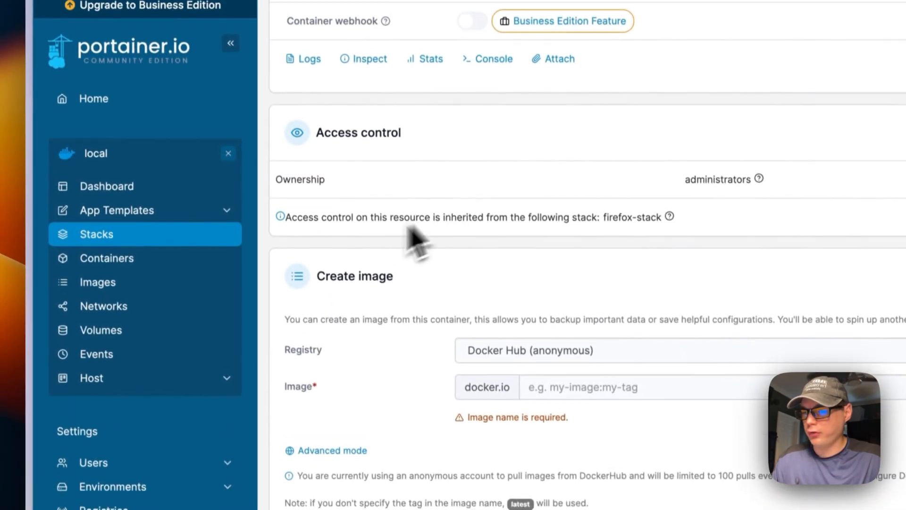
scroll("down", 3)
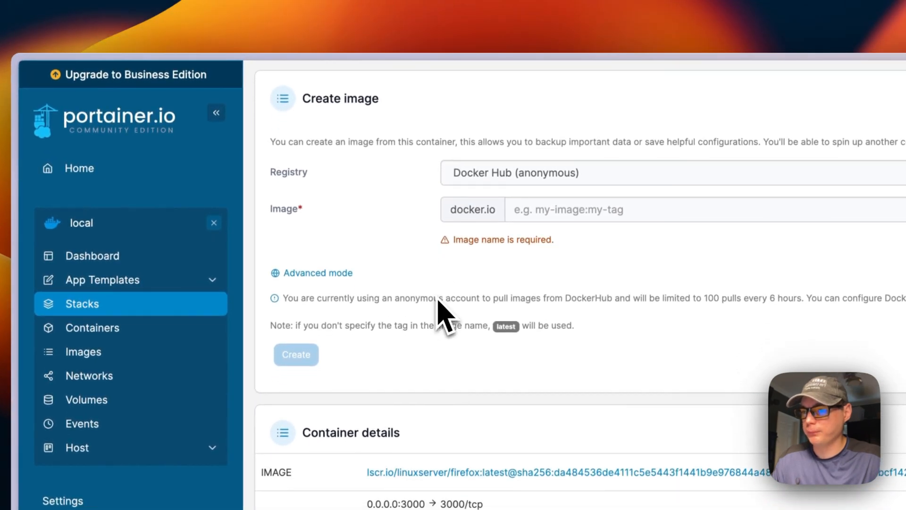
scroll("down", 3)
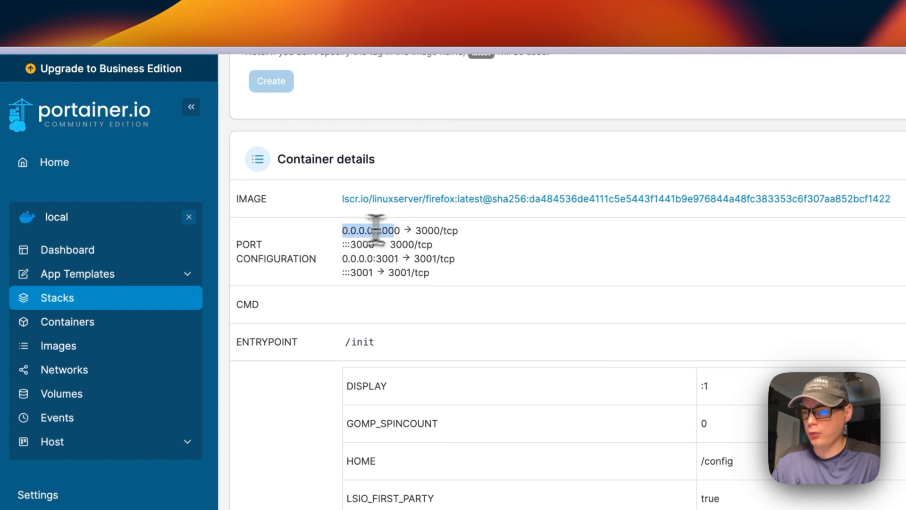
mouse_move(549, 242)
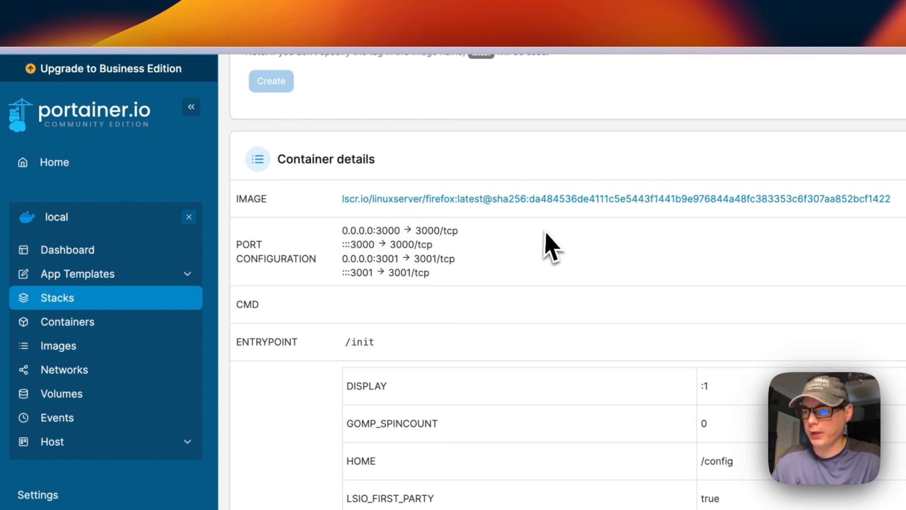
double_click(439, 230)
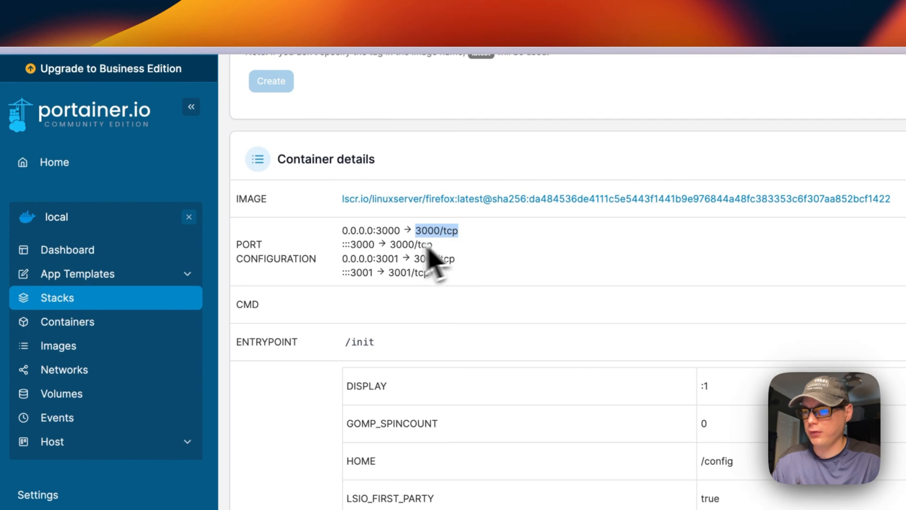
scroll("down", 3)
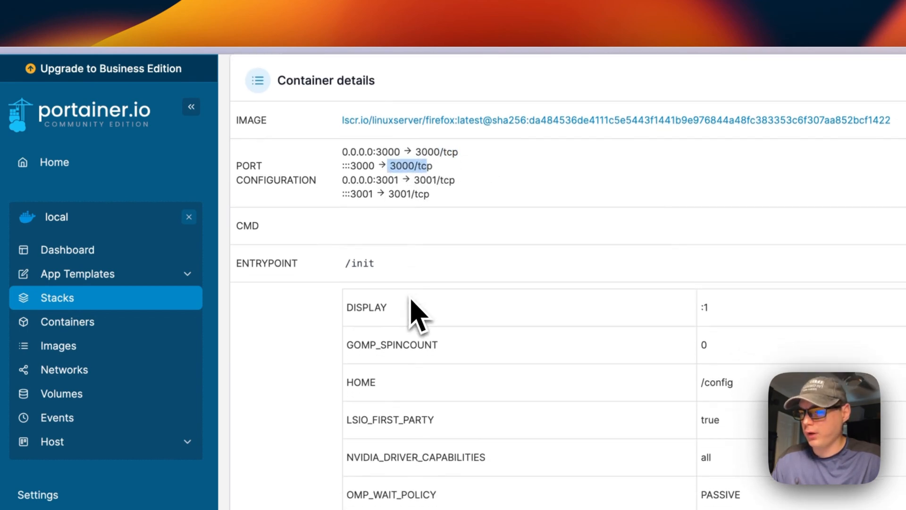
scroll("down", 3)
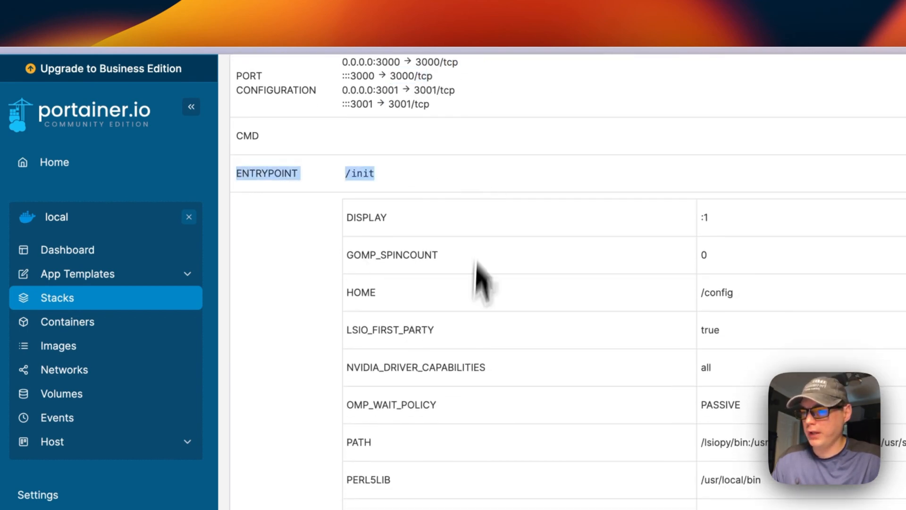
scroll("down", 3)
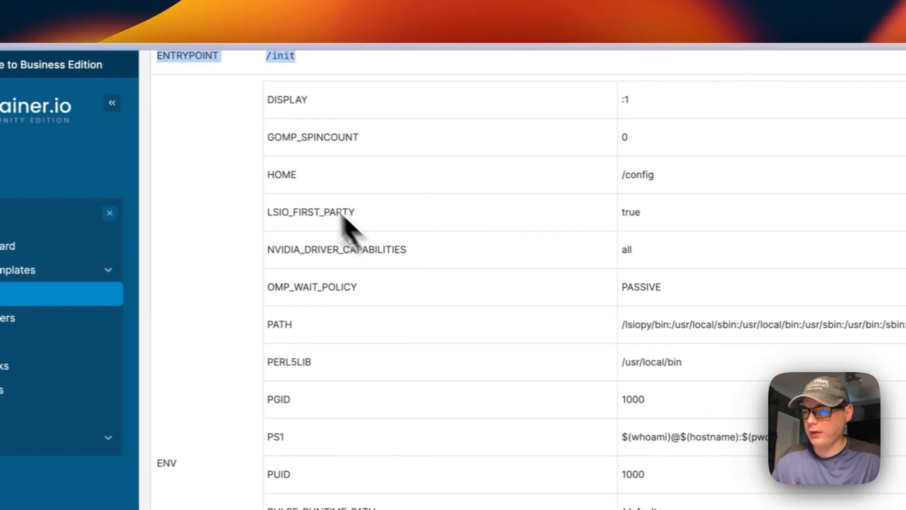
scroll("down", 3)
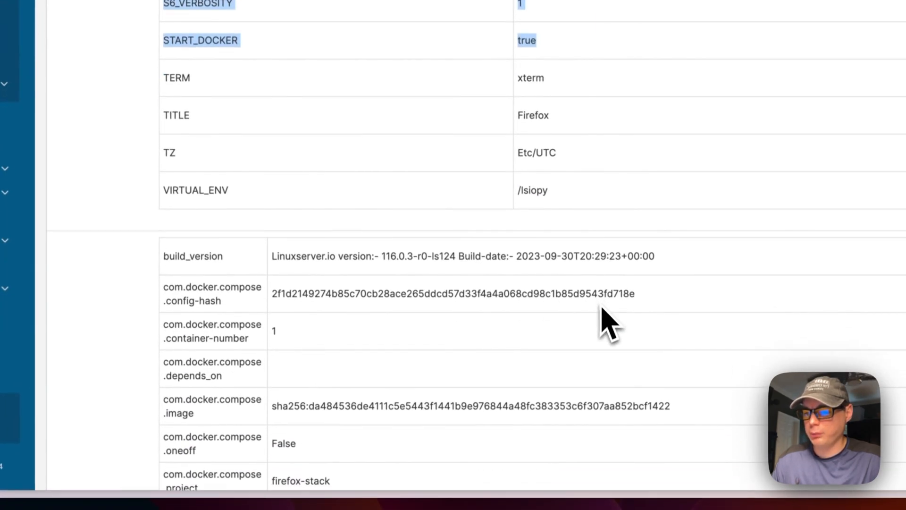
scroll("down", 3)
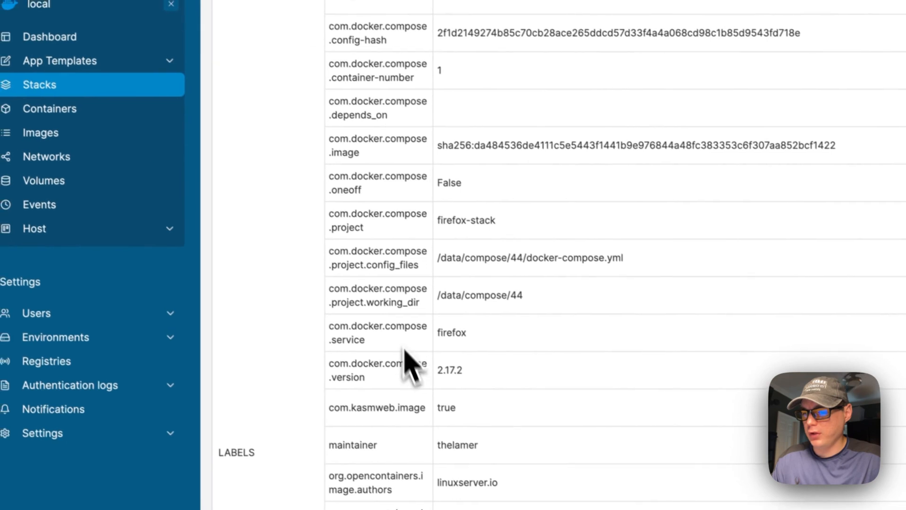
scroll("down", 3)
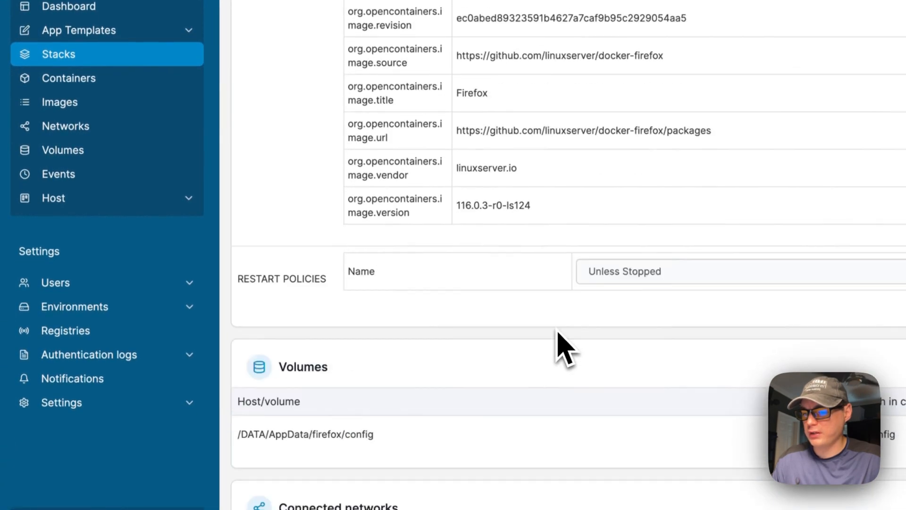
left_click(624, 271)
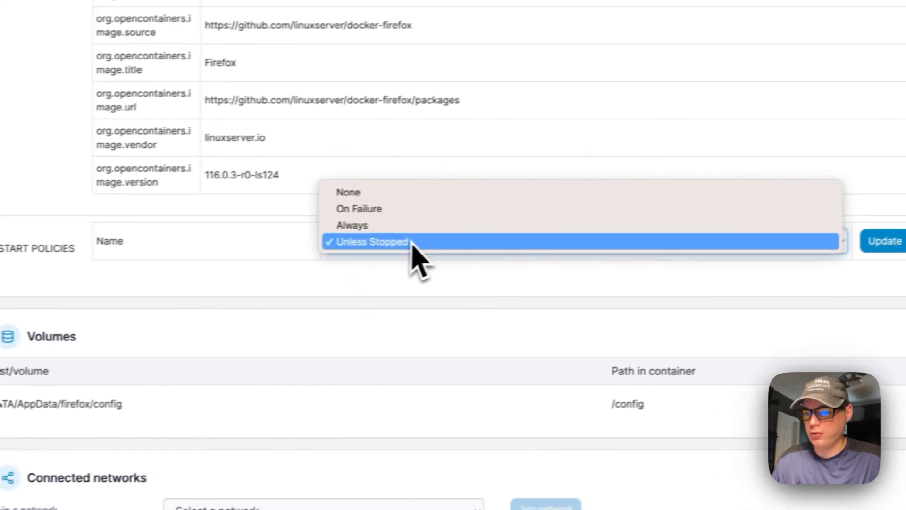
left_click(373, 241)
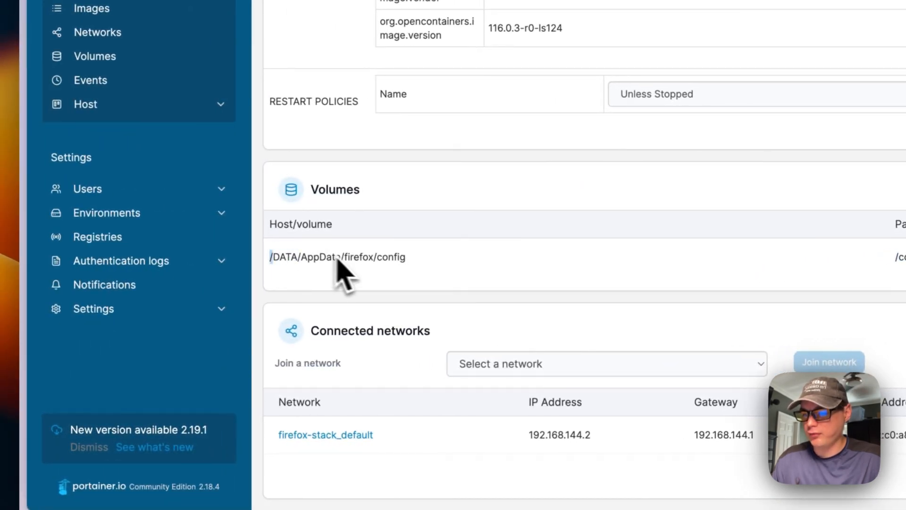
mouse_move(283, 242)
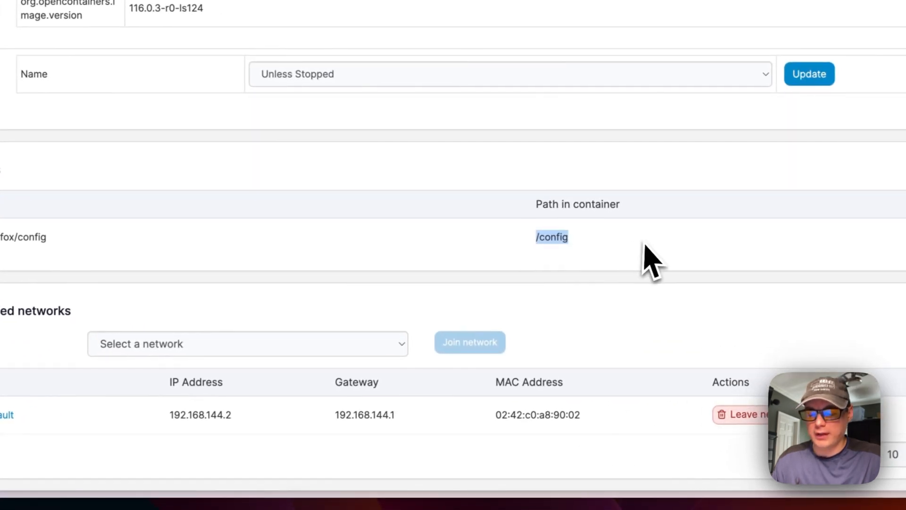
scroll("down", 3)
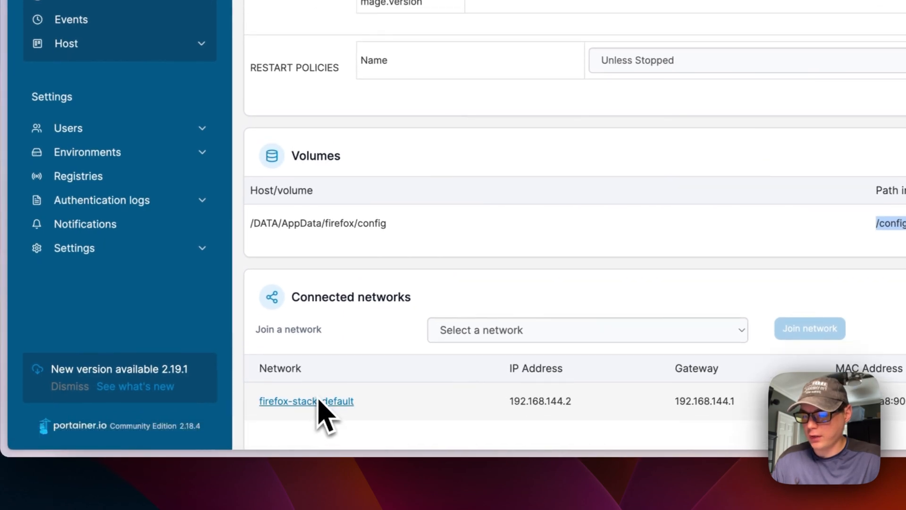
mouse_move(459, 422)
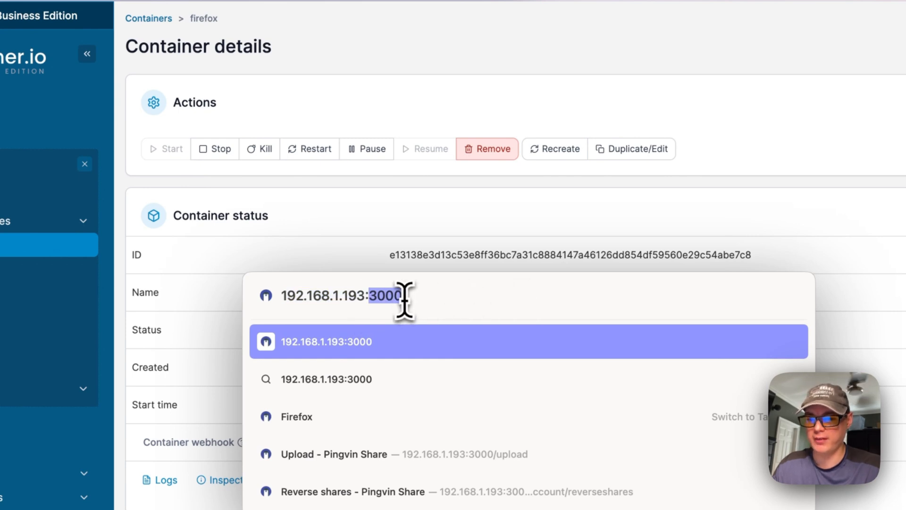
mouse_move(400, 296)
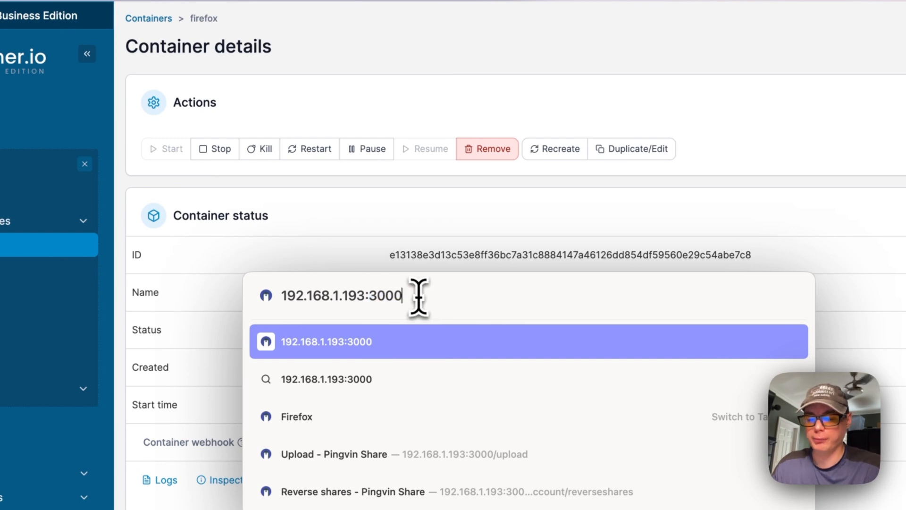
mouse_move(417, 296)
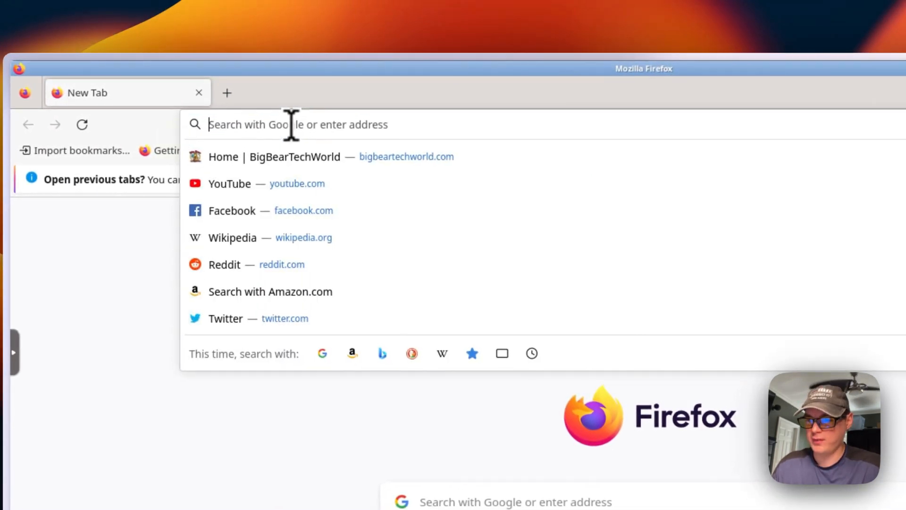
- Open the BigBearTechWorld home page in the containerized Firefox
left_click(296, 156)
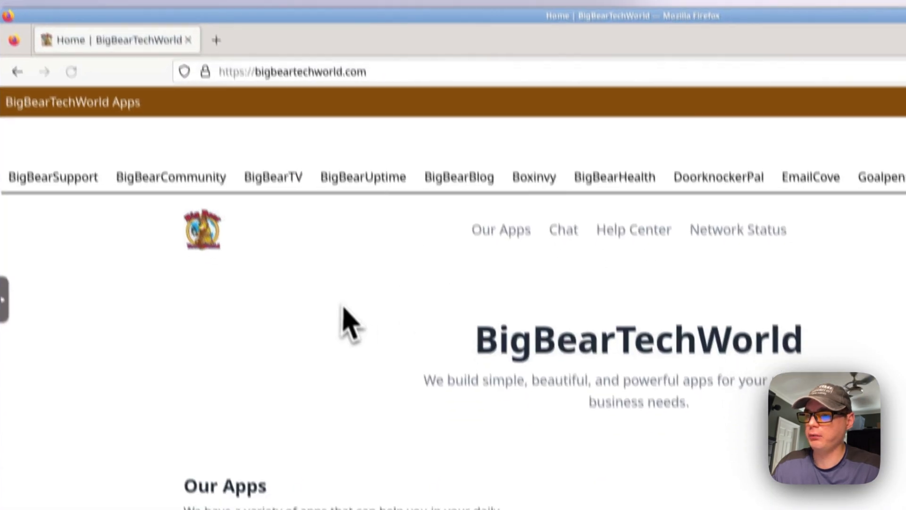
scroll("down", 3)
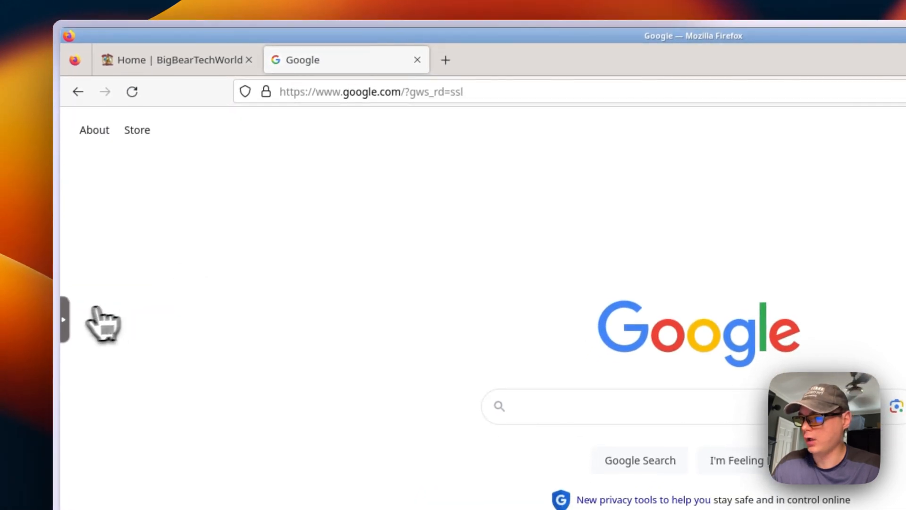
- Review KasmVNC's Keyboard Shortcuts and Stream Quality settings from its control panel
left_click(62, 320)
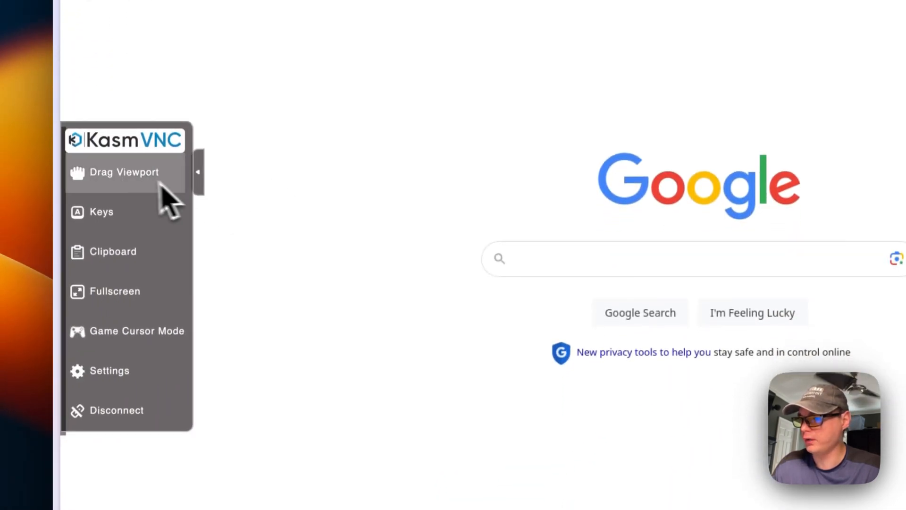
mouse_move(104, 211)
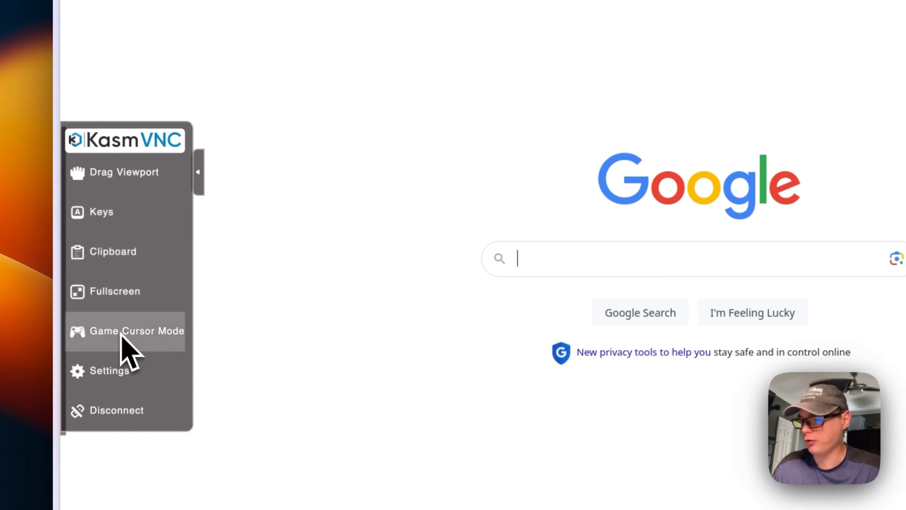
left_click(108, 370)
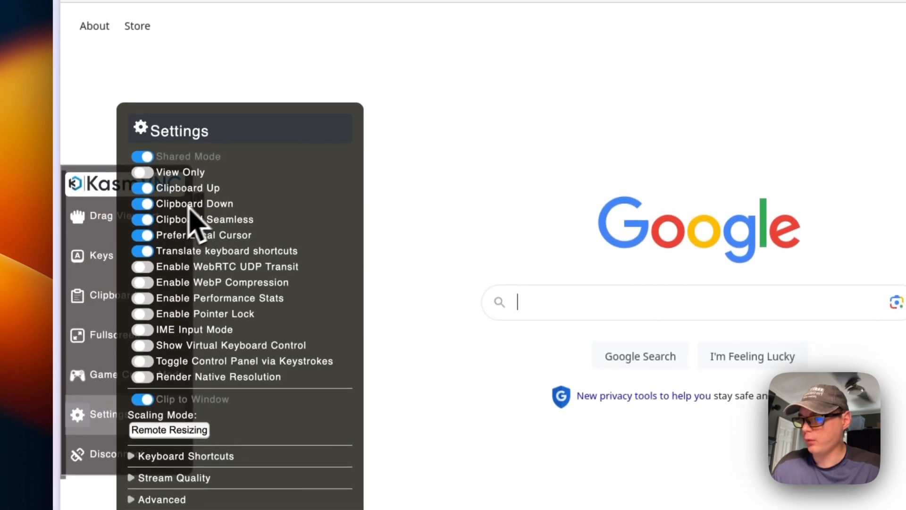
mouse_move(214, 248)
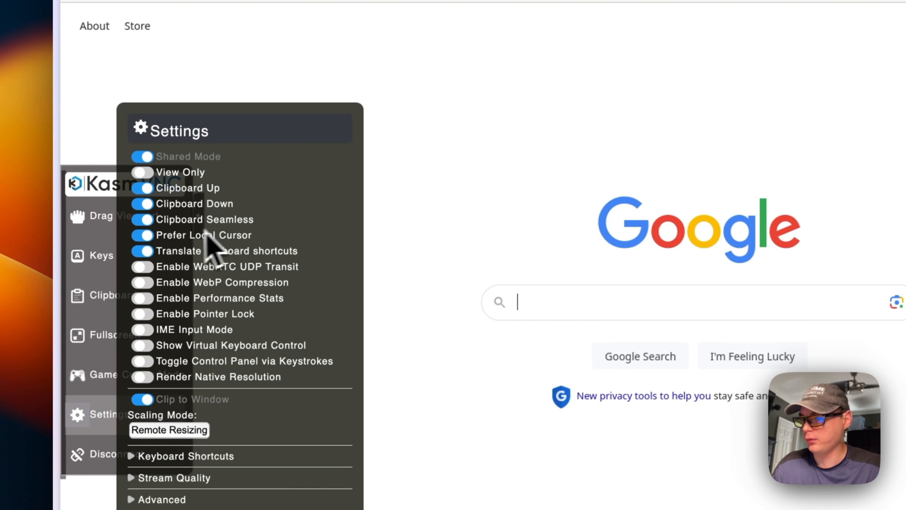
mouse_move(176, 276)
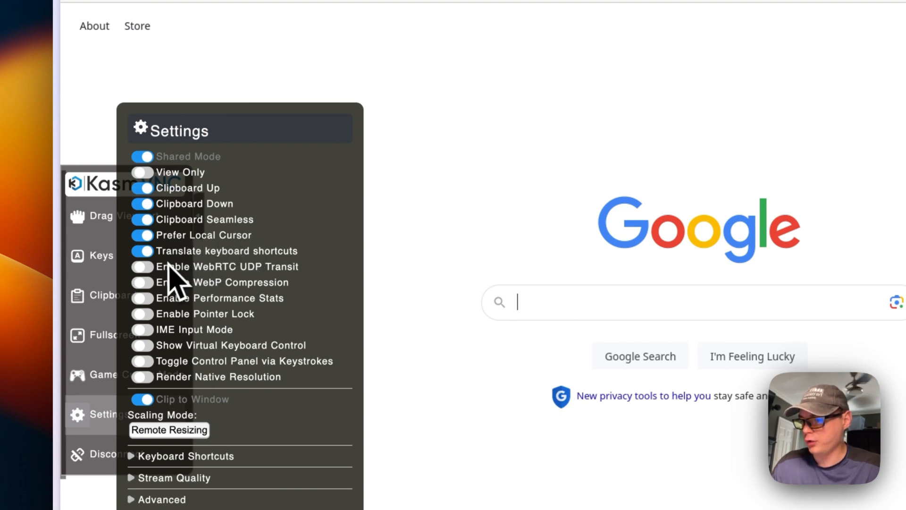
mouse_move(206, 303)
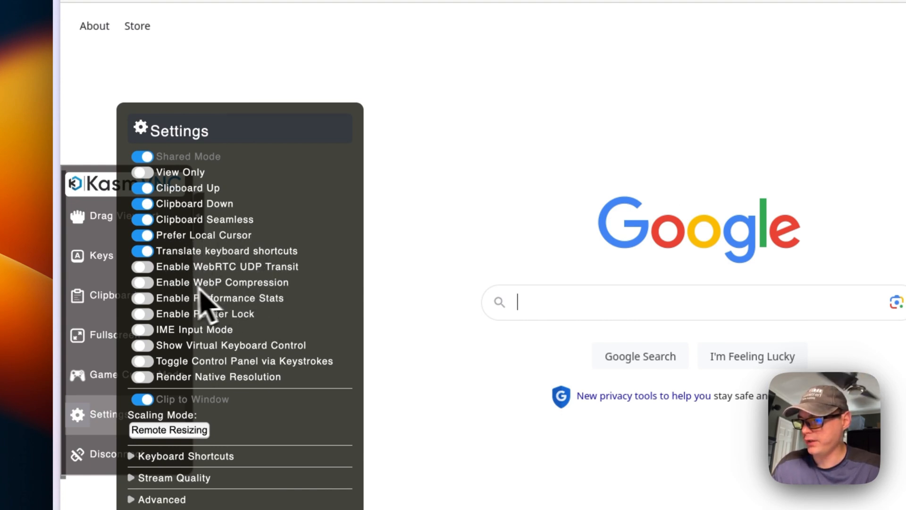
scroll("down", 3)
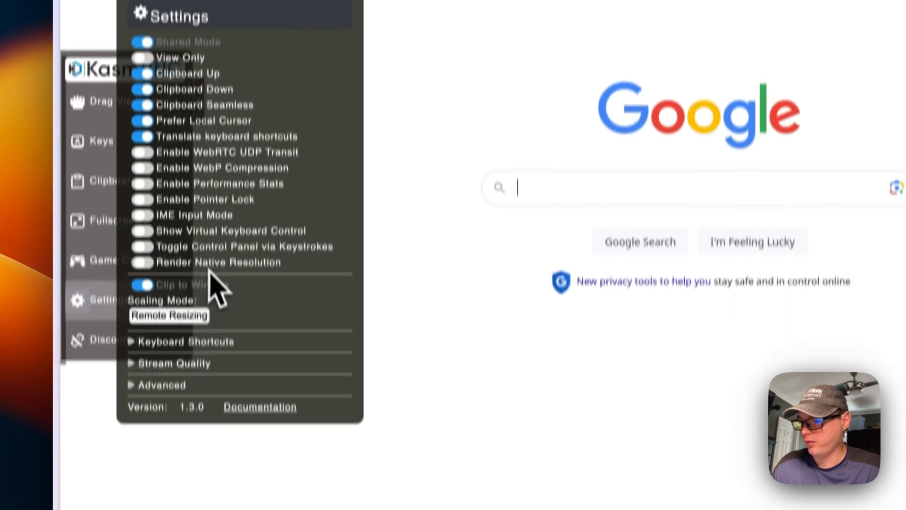
scroll("down", 3)
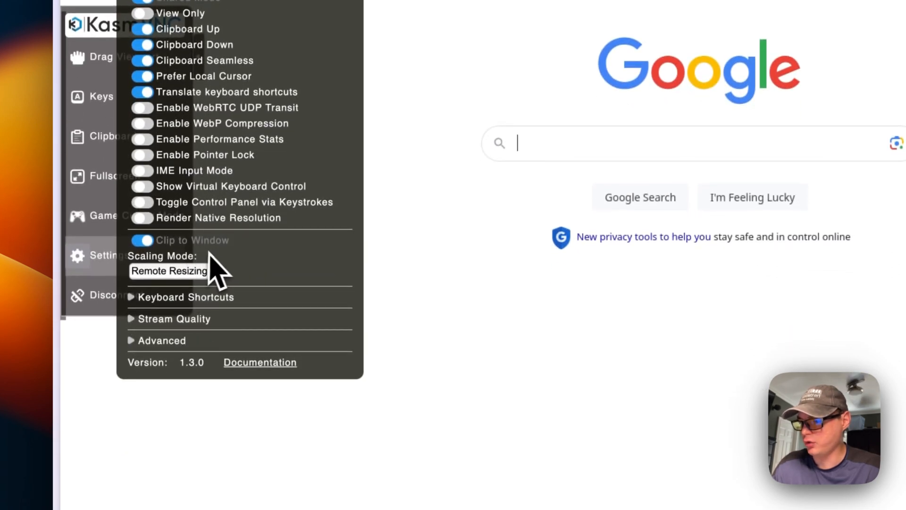
left_click(185, 296)
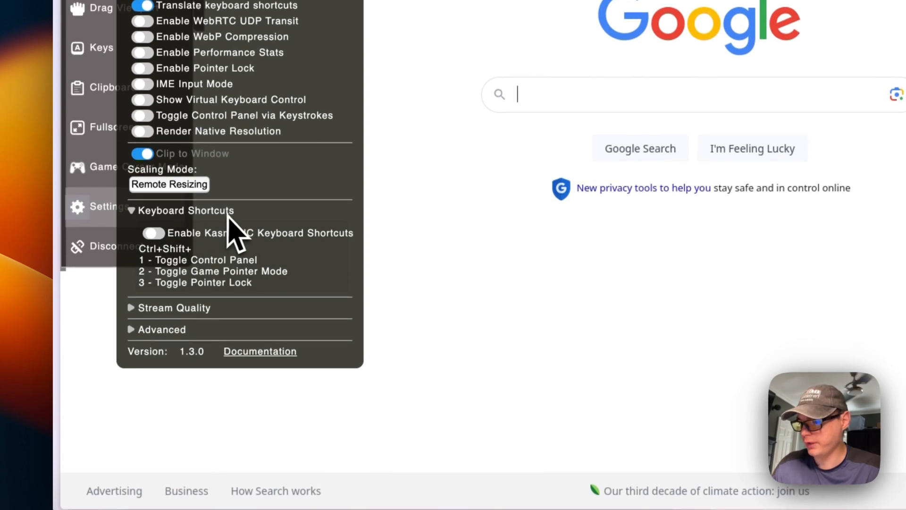
left_click(175, 308)
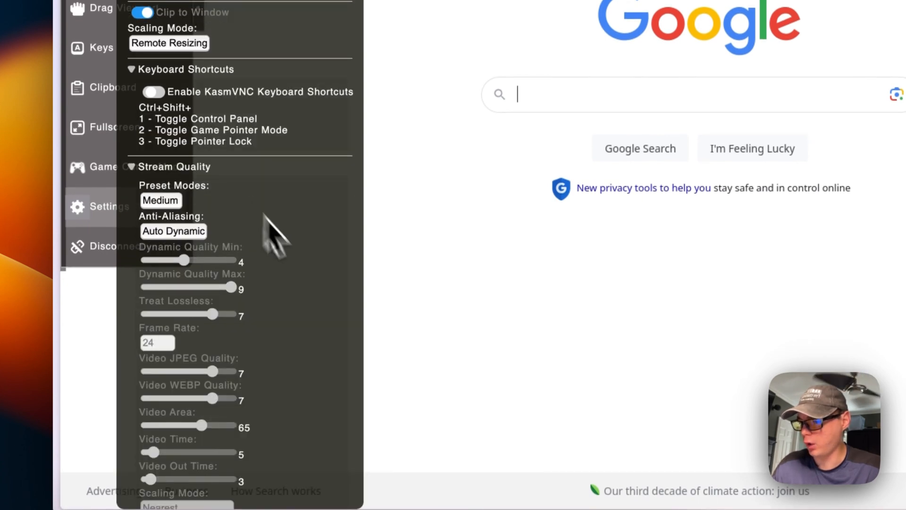
scroll("down", 3)
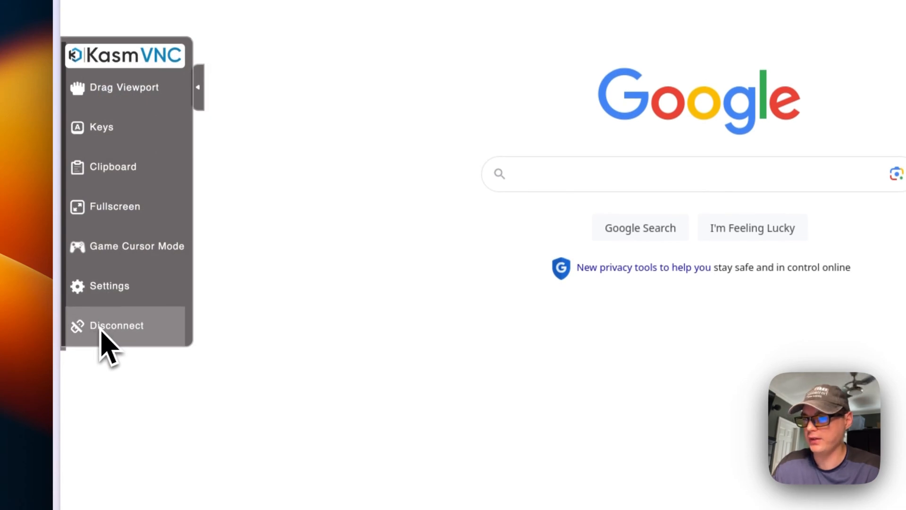
left_click(115, 324)
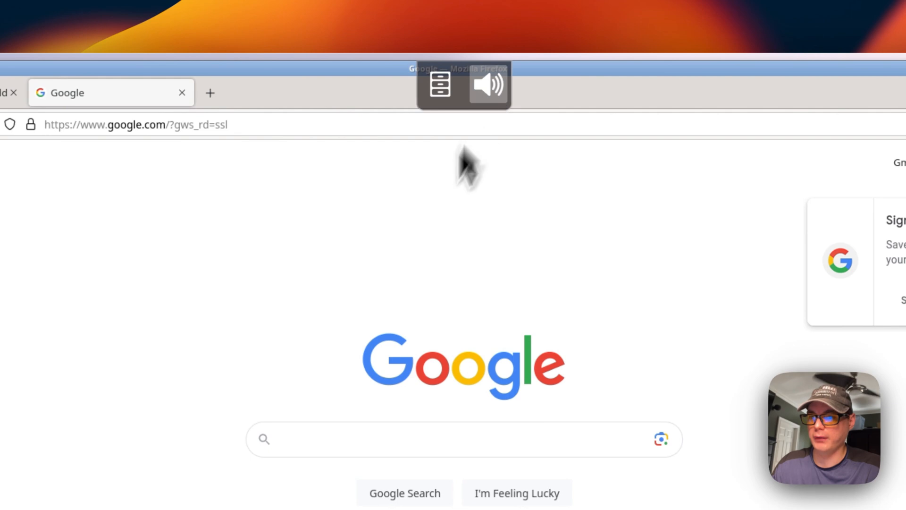
mouse_move(507, 92)
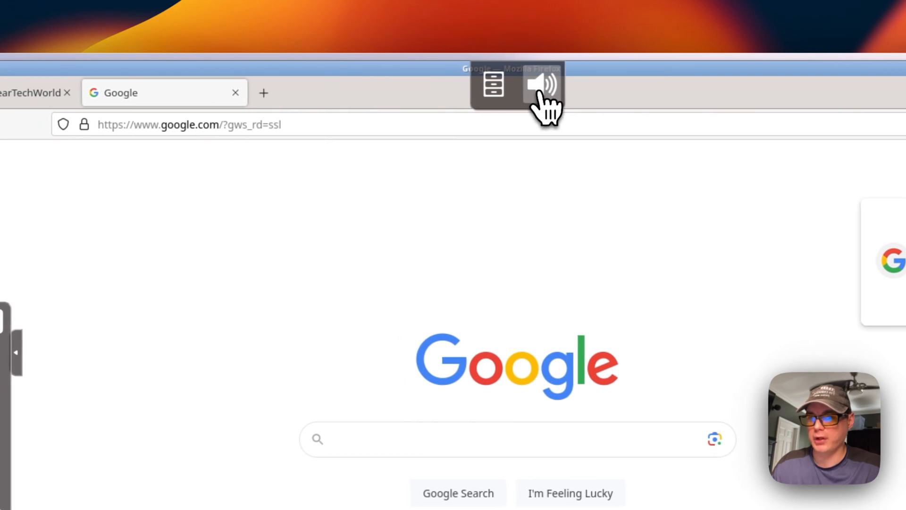
mouse_move(378, 263)
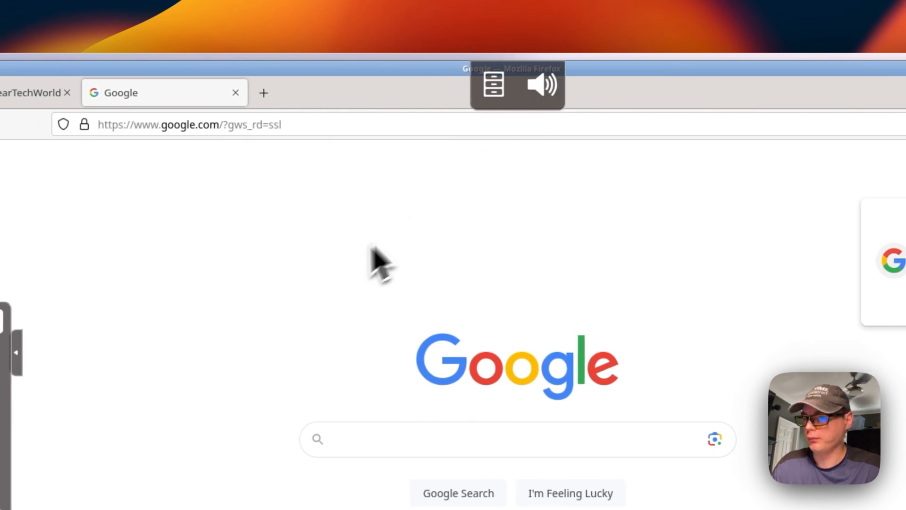
left_click(16, 351)
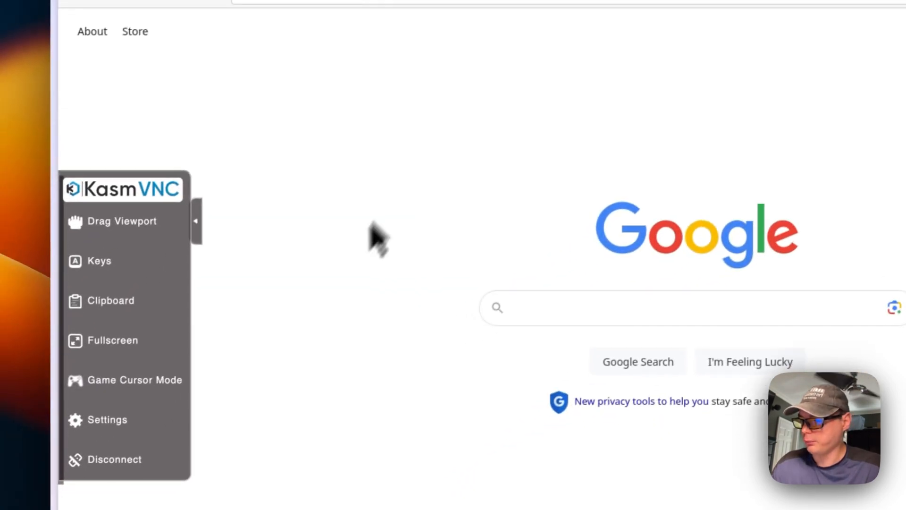